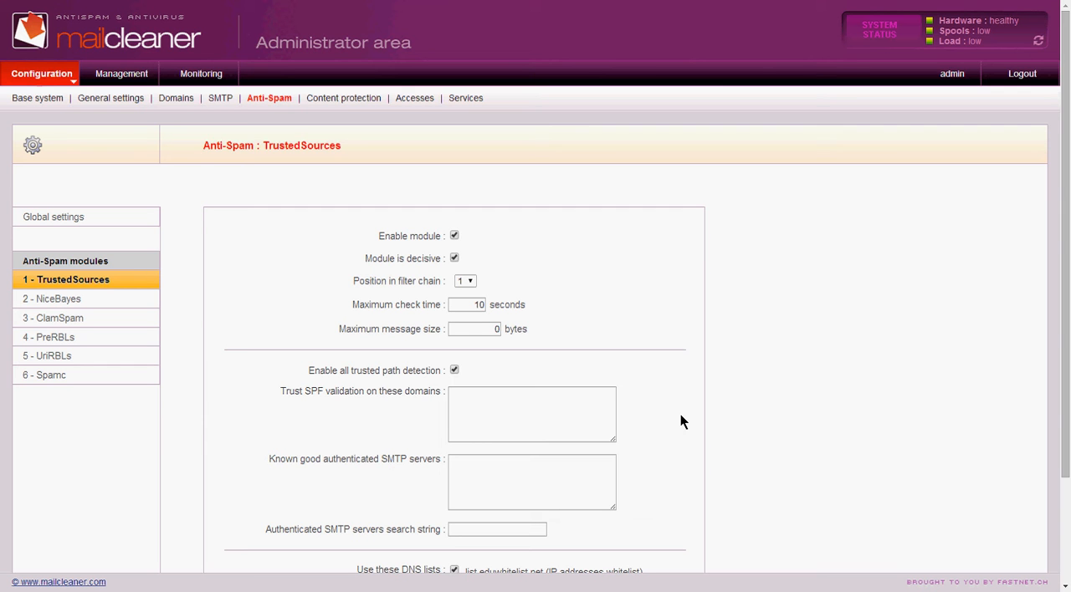
pyautogui.moveTo(231, 258)
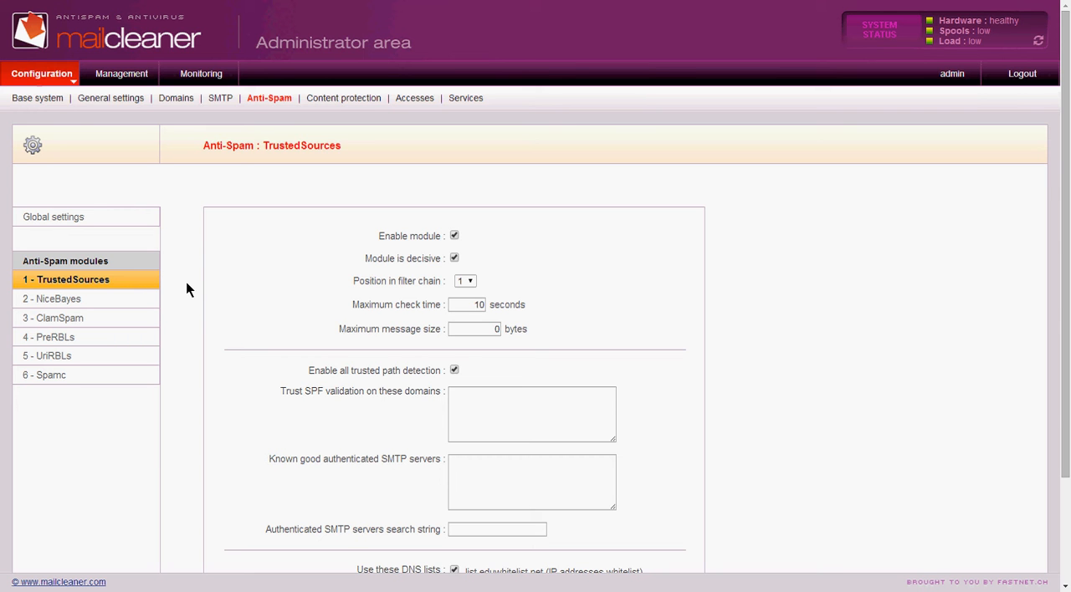
pyautogui.moveTo(111, 107)
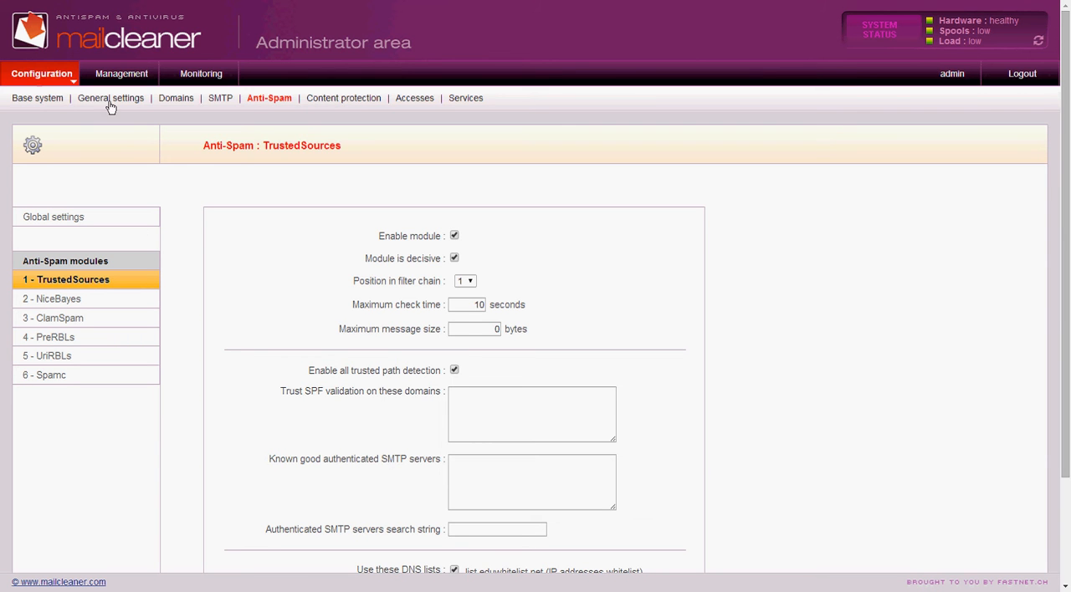
pyautogui.moveTo(283, 107)
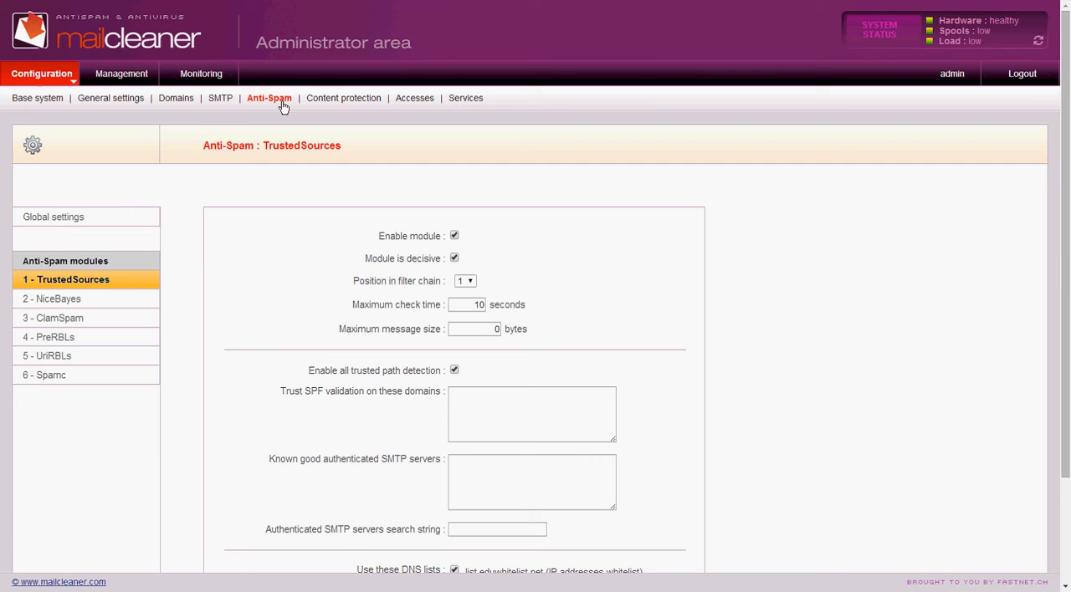
pyautogui.moveTo(122, 268)
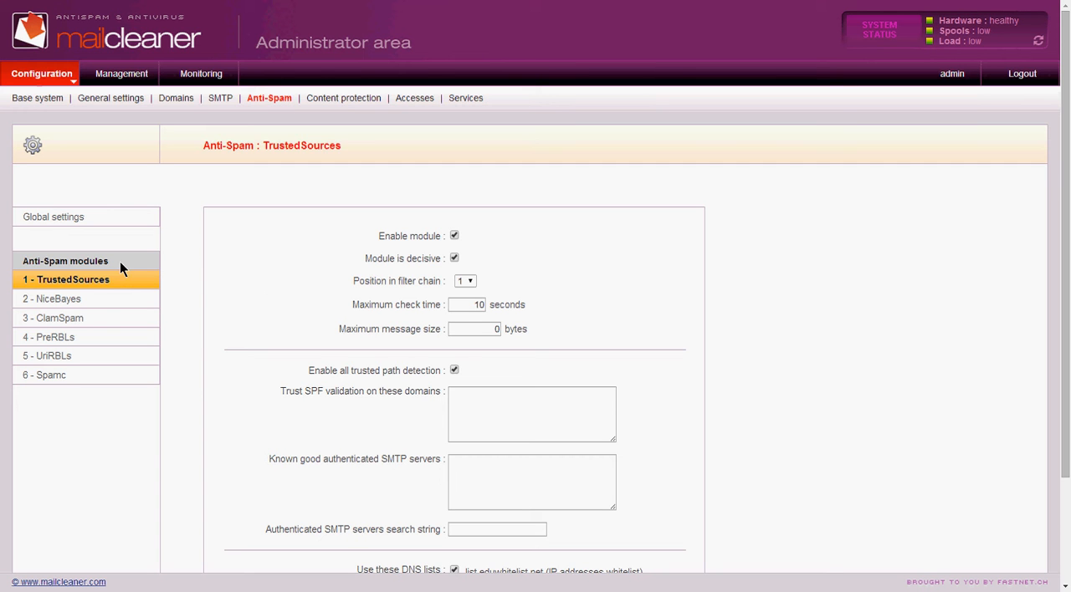
pyautogui.moveTo(83, 375)
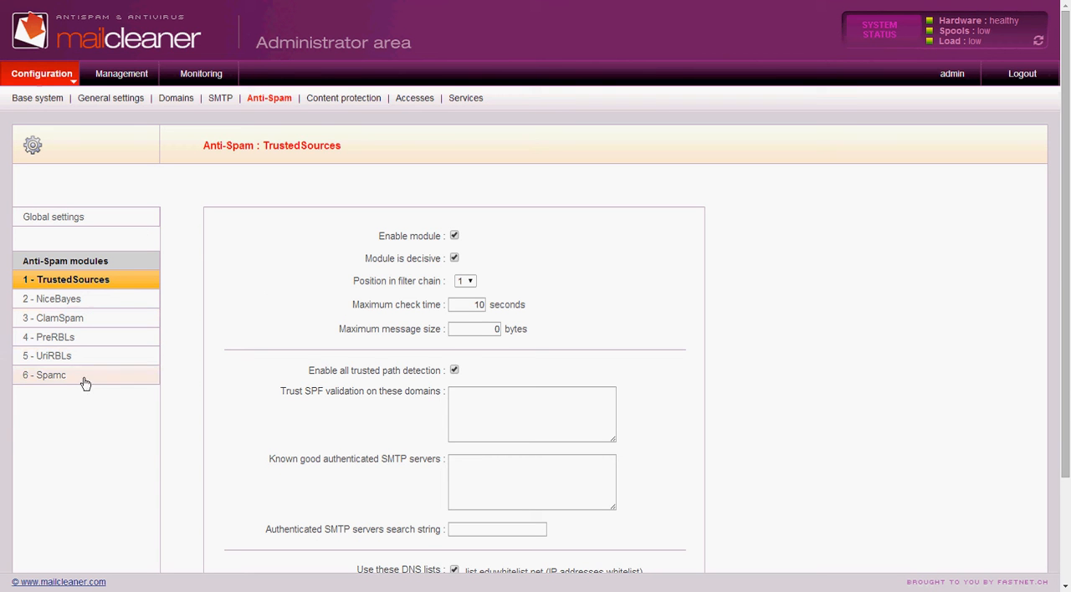
pyautogui.moveTo(281, 316)
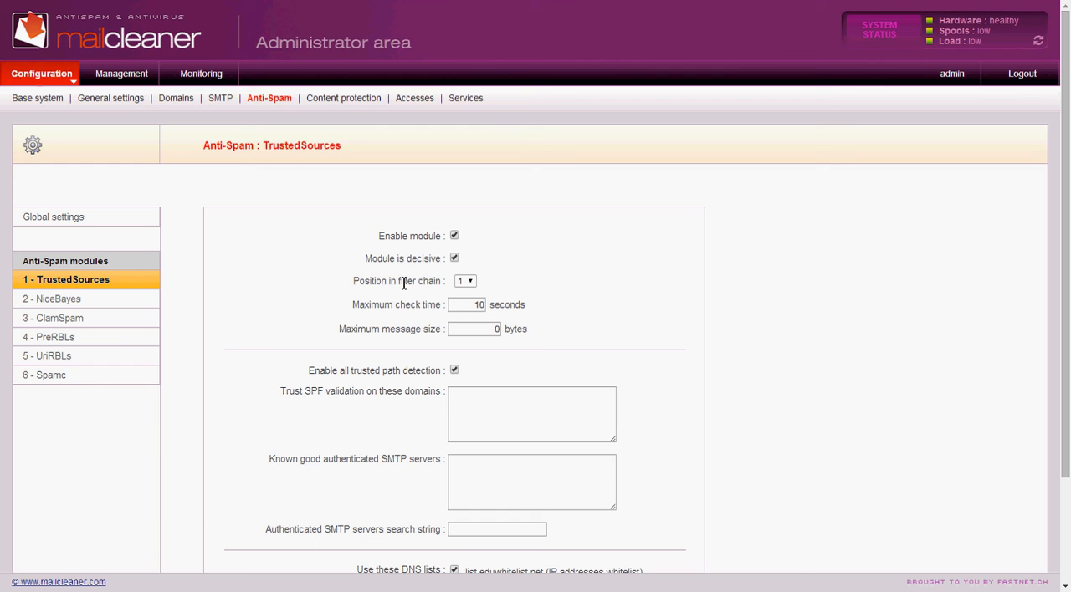
pyautogui.moveTo(385, 271)
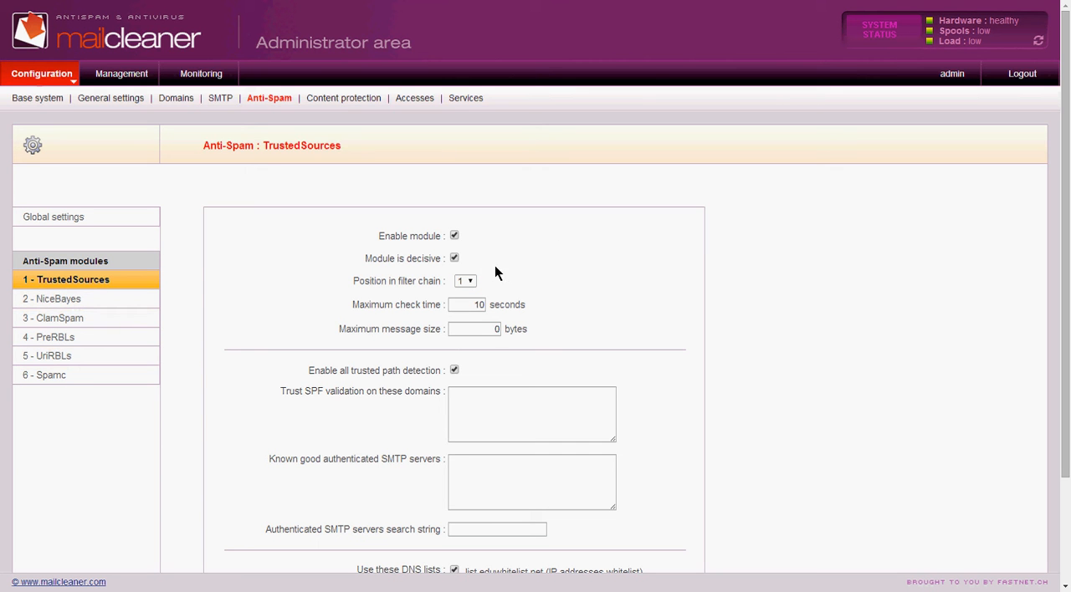
pyautogui.moveTo(465, 248)
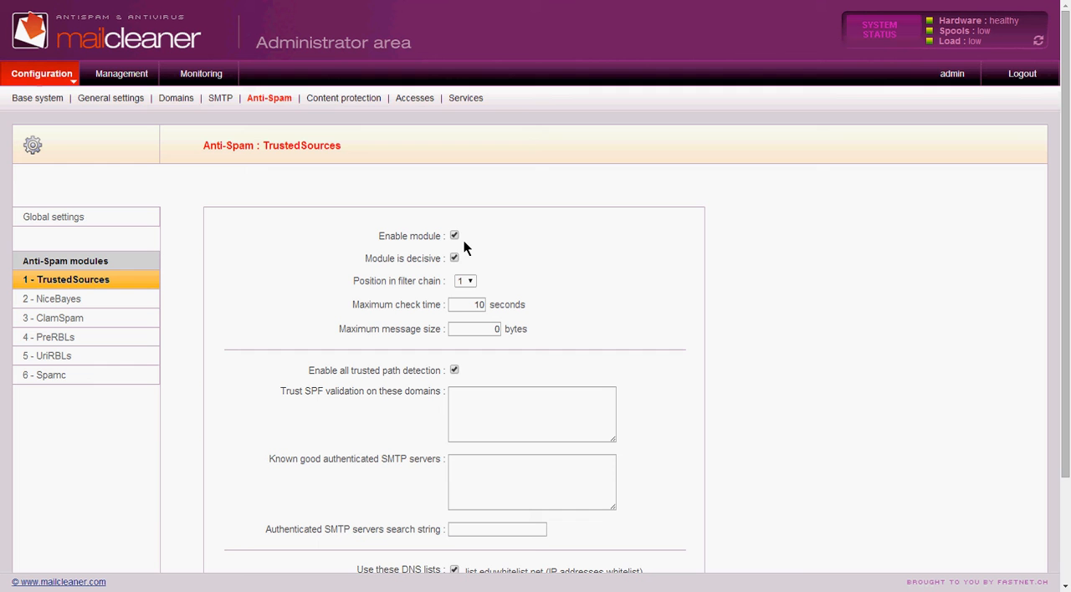
pyautogui.moveTo(467, 270)
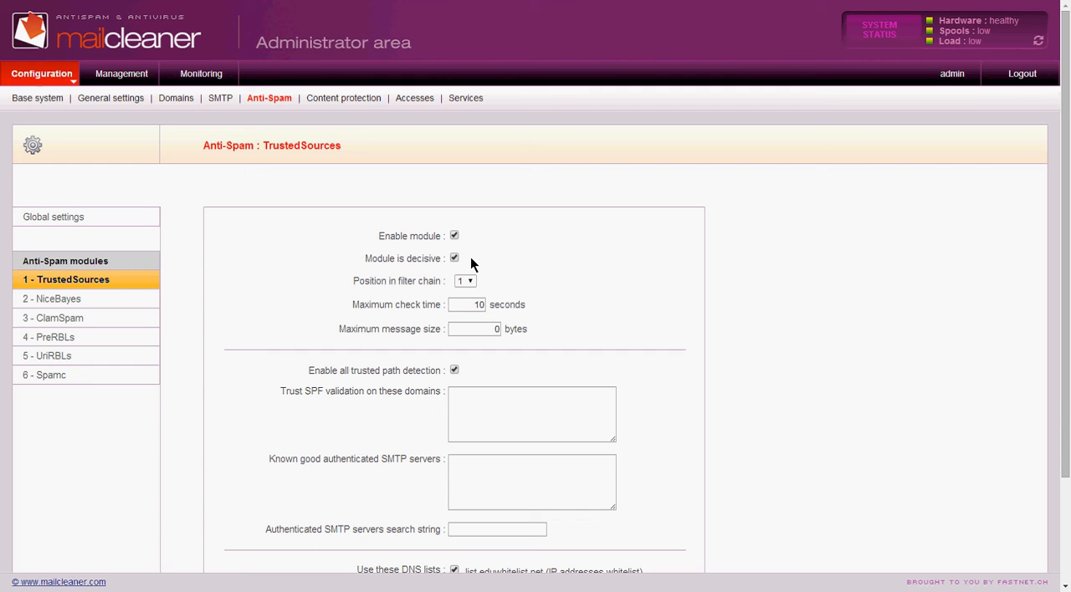
pyautogui.moveTo(601, 266)
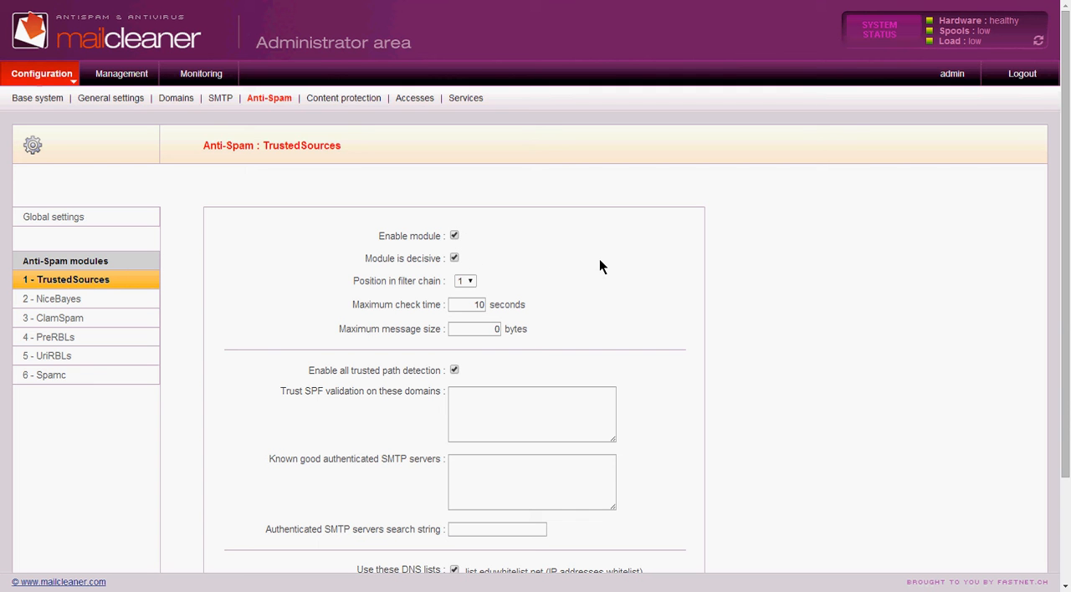
# Bring up the '2 - NiceBayes' module settings from the Anti-Spam modules list
pyautogui.scroll(-3)
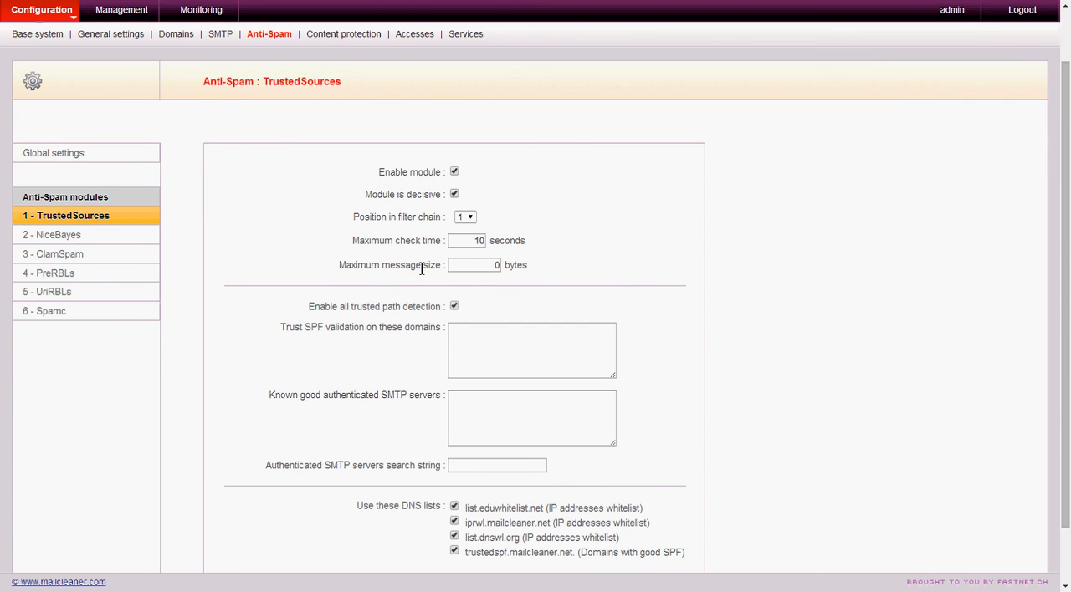
pyautogui.moveTo(458, 241)
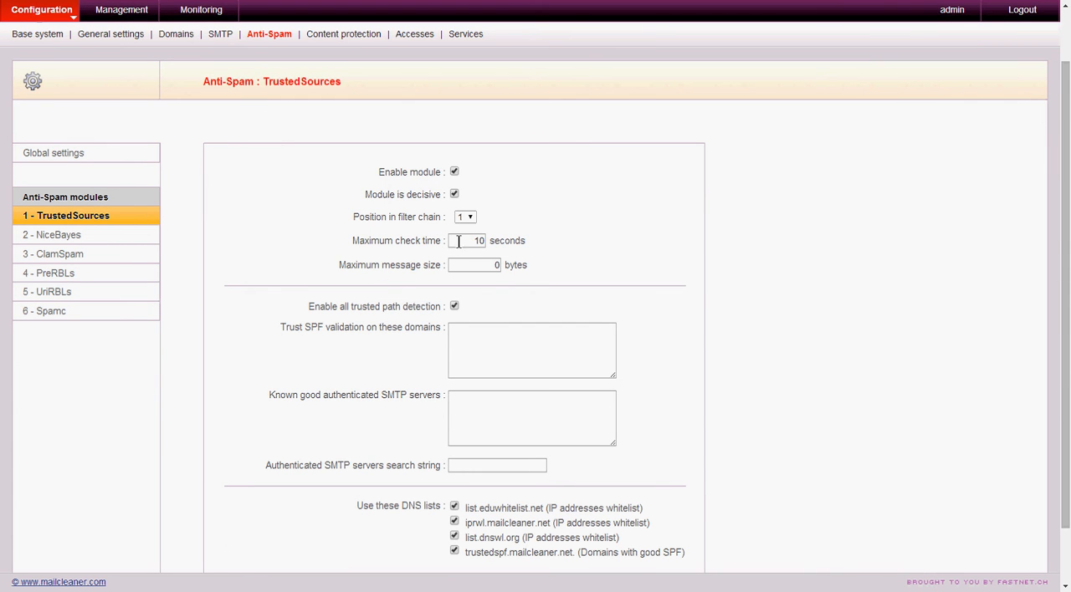
pyautogui.moveTo(569, 250)
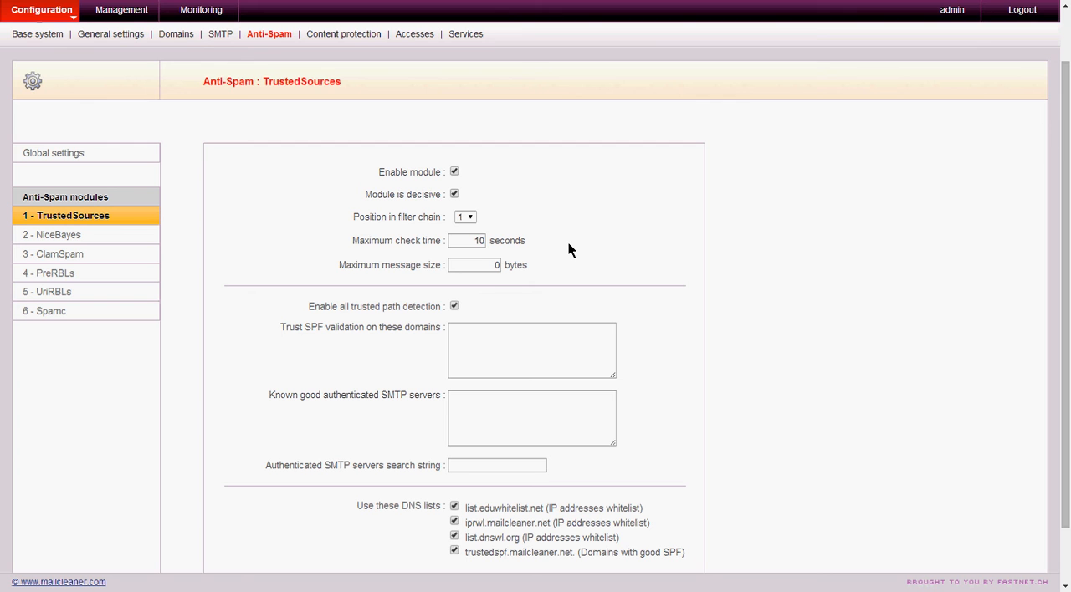
pyautogui.moveTo(546, 244)
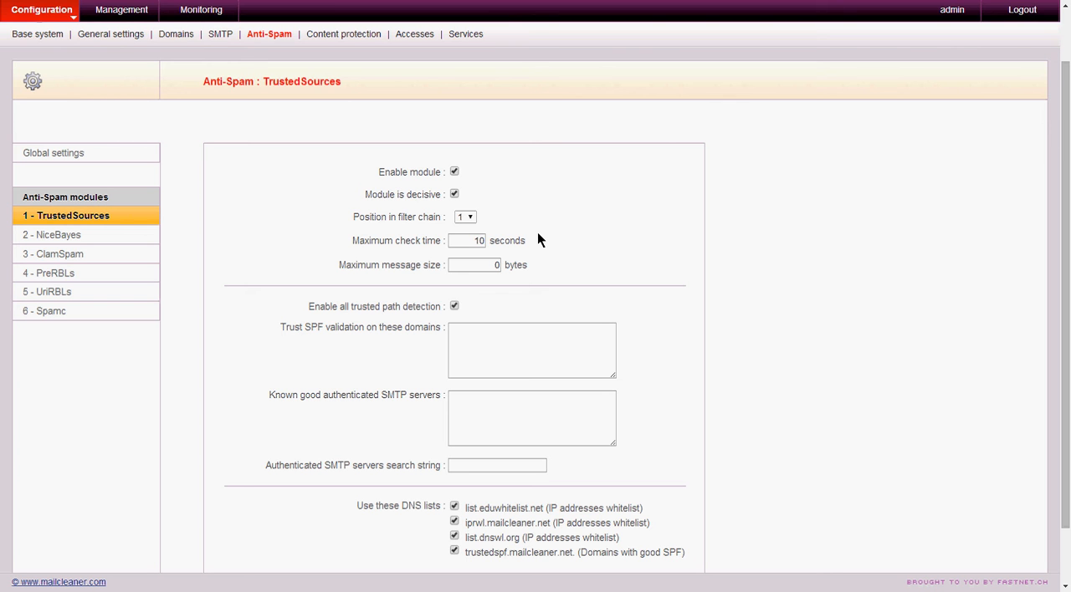
pyautogui.moveTo(509, 244)
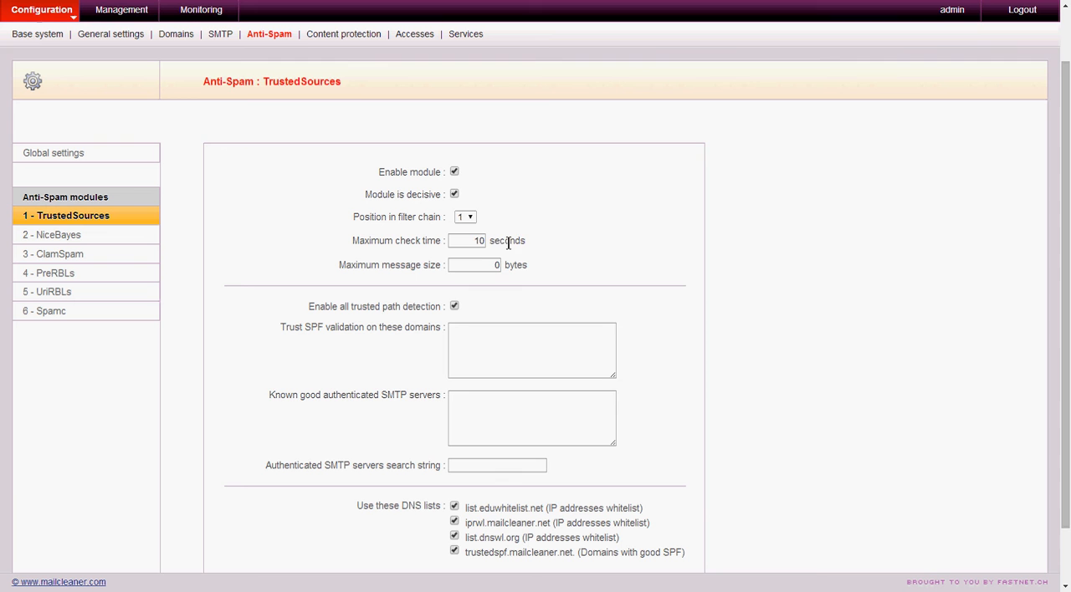
pyautogui.moveTo(573, 244)
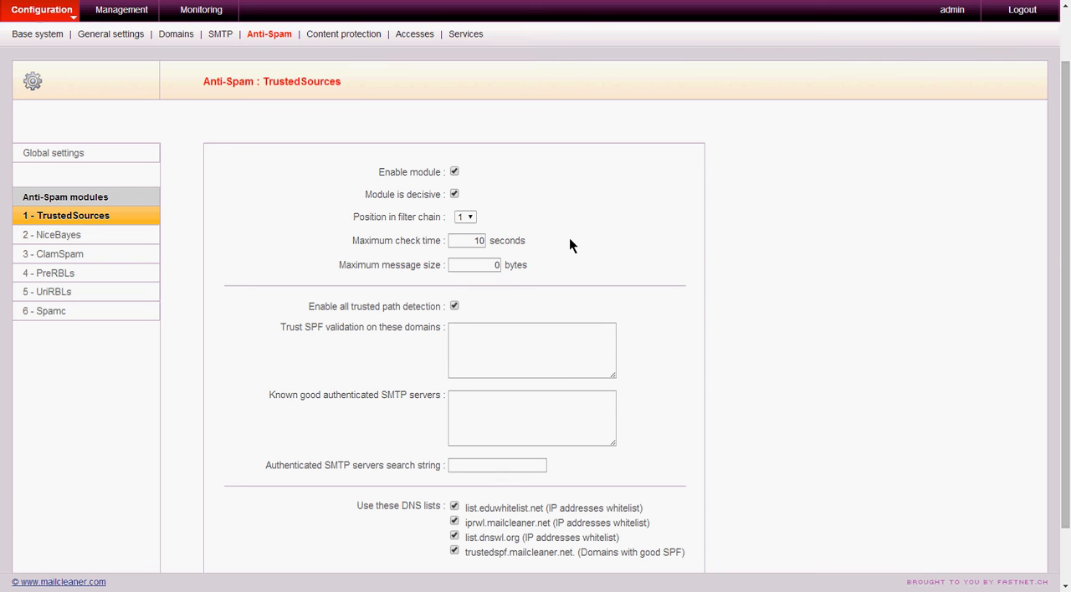
pyautogui.moveTo(402, 288)
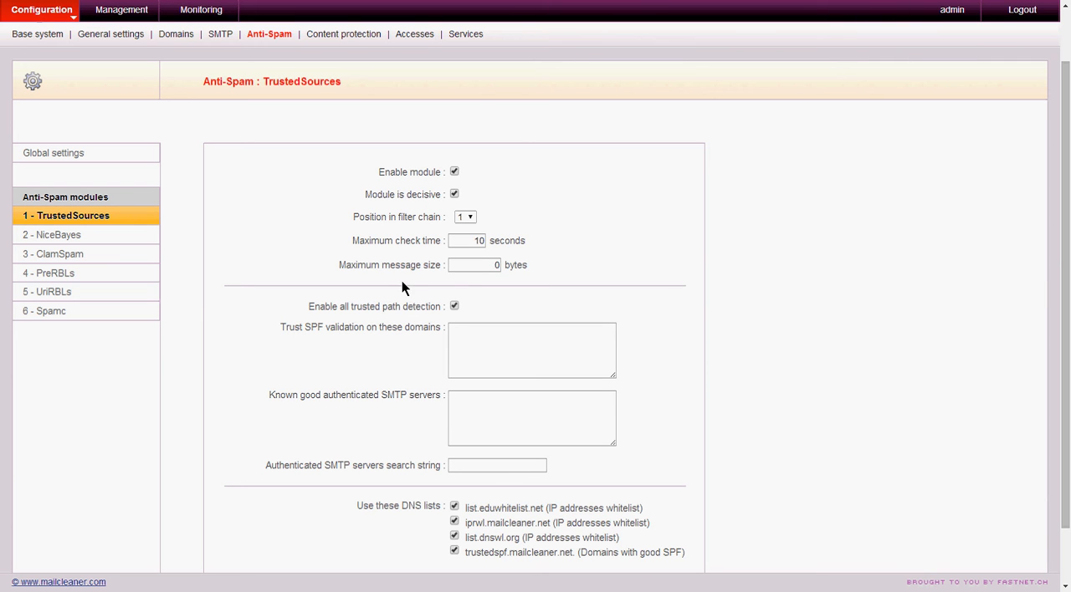
pyautogui.moveTo(559, 266)
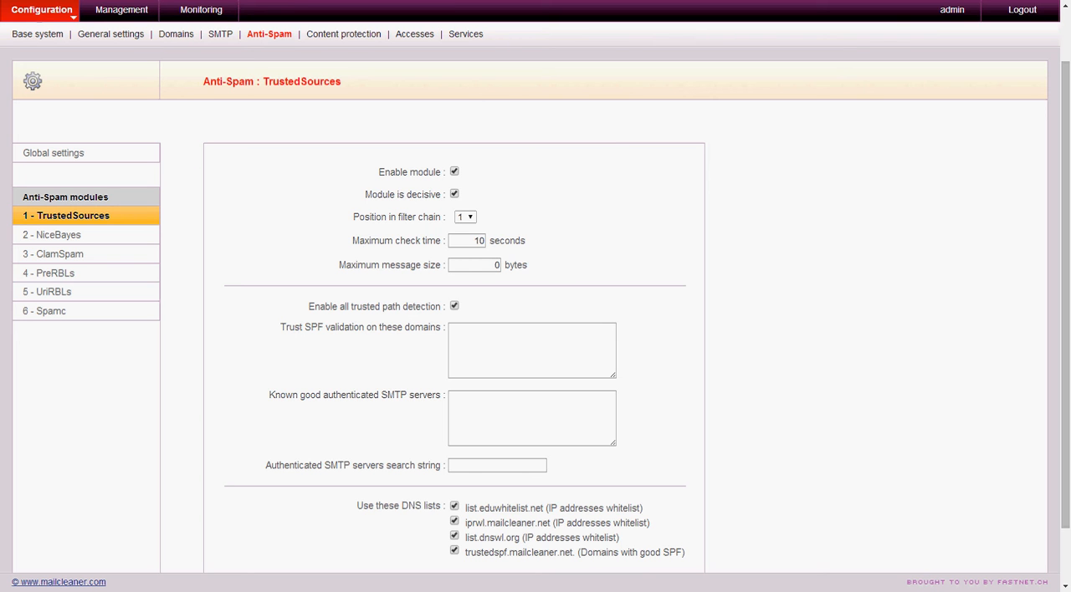
pyautogui.moveTo(733, 153)
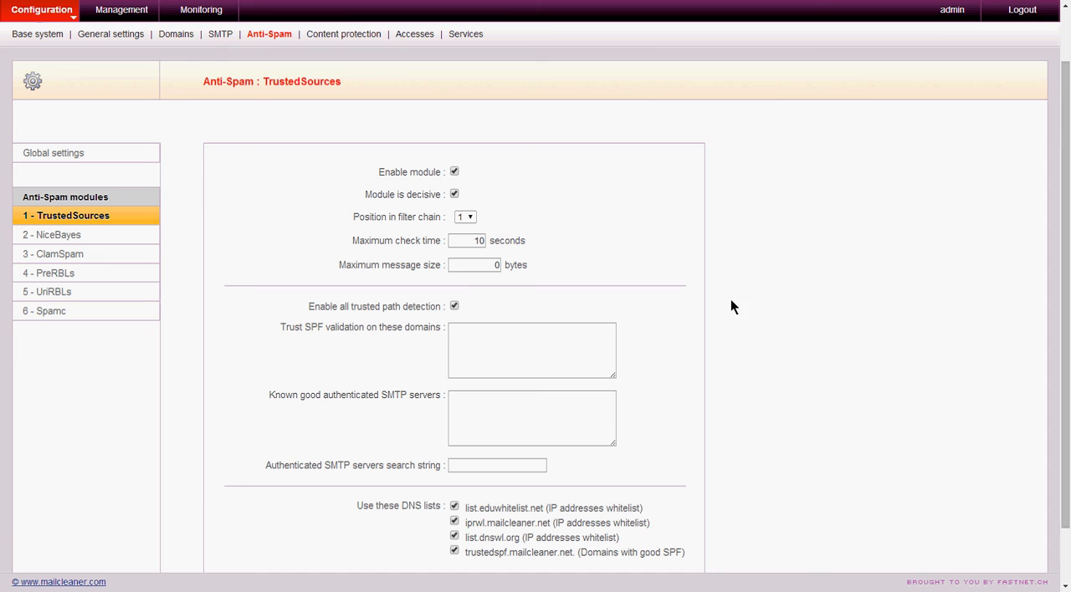
pyautogui.moveTo(369, 325)
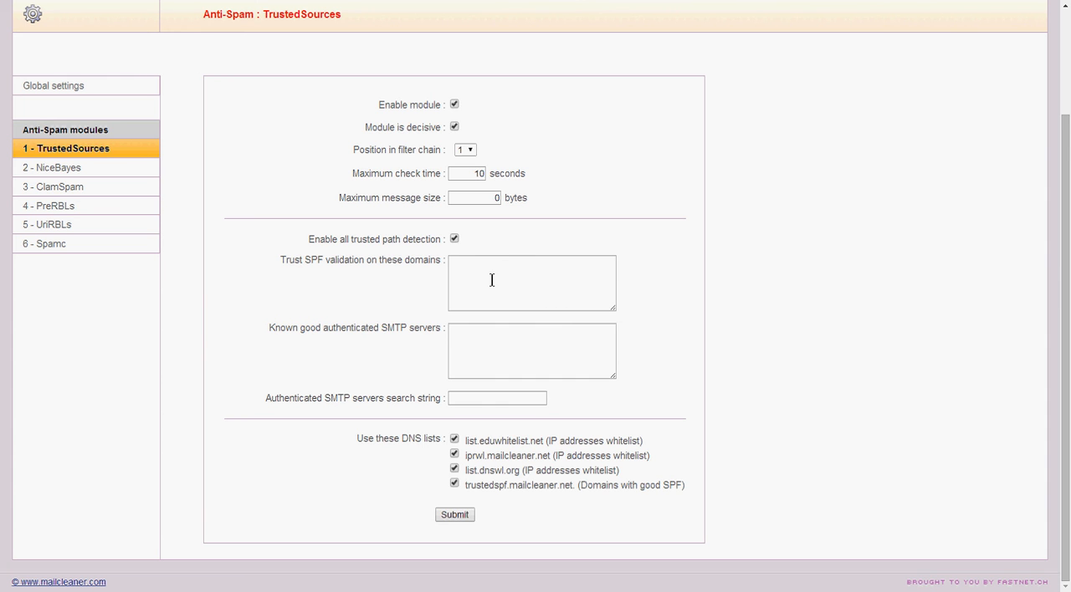
pyautogui.click(532, 352)
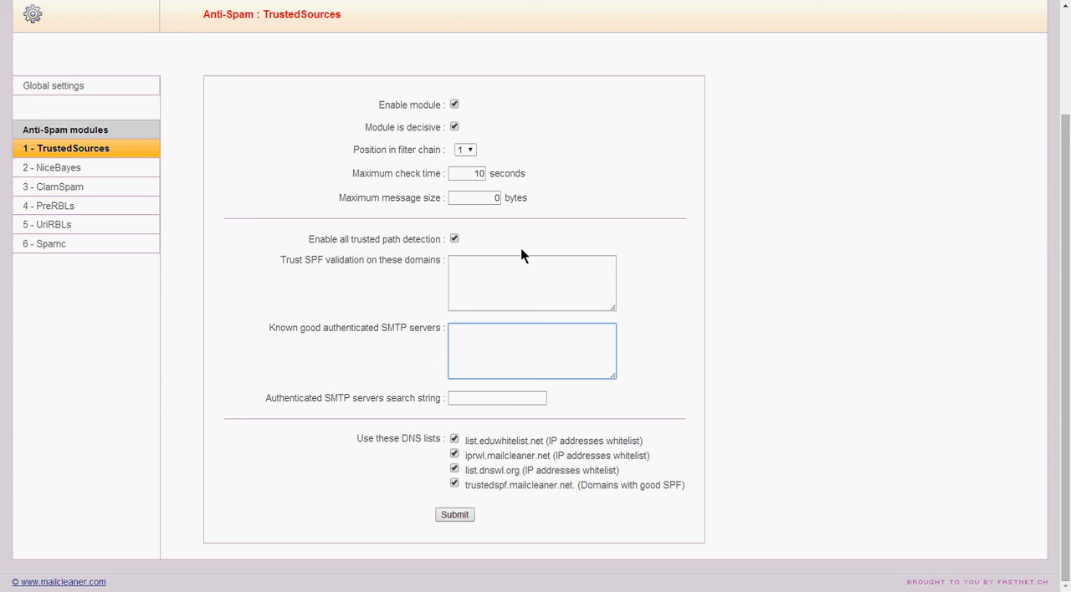
pyautogui.click(532, 351)
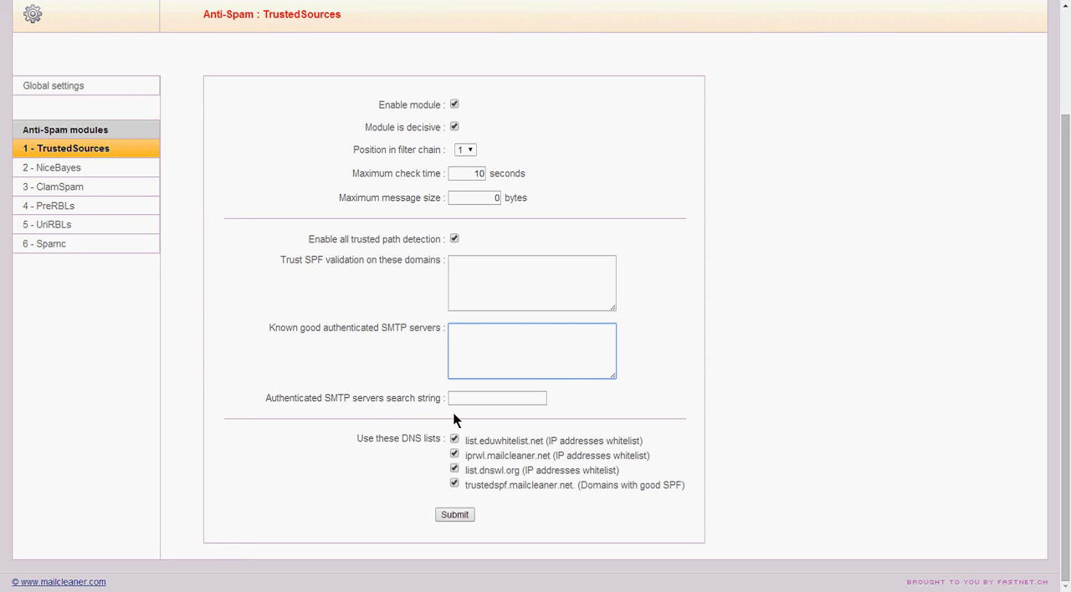
pyautogui.click(497, 397)
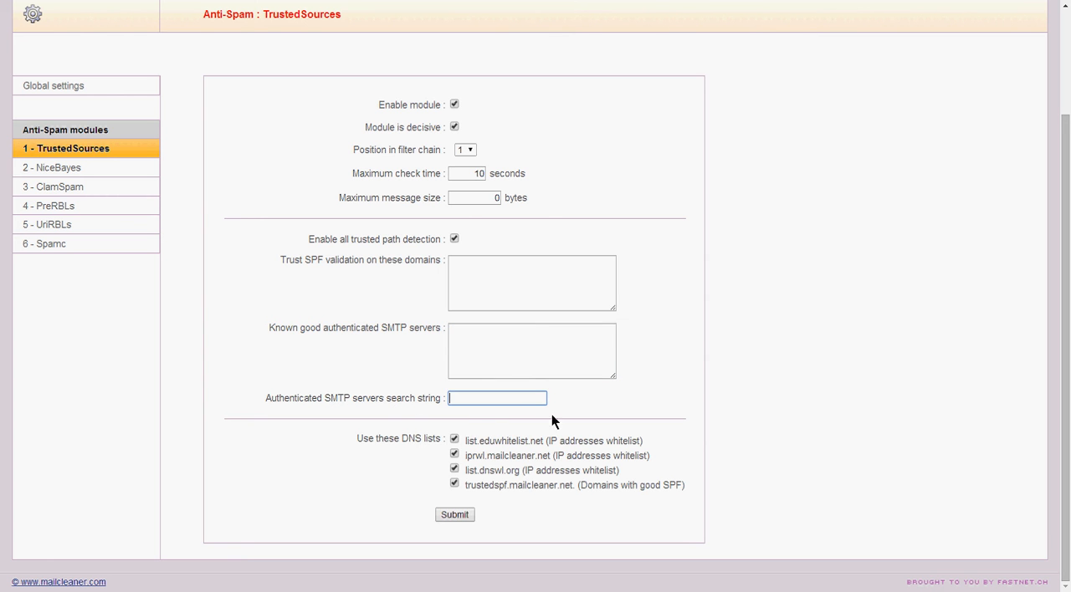
pyautogui.moveTo(606, 467)
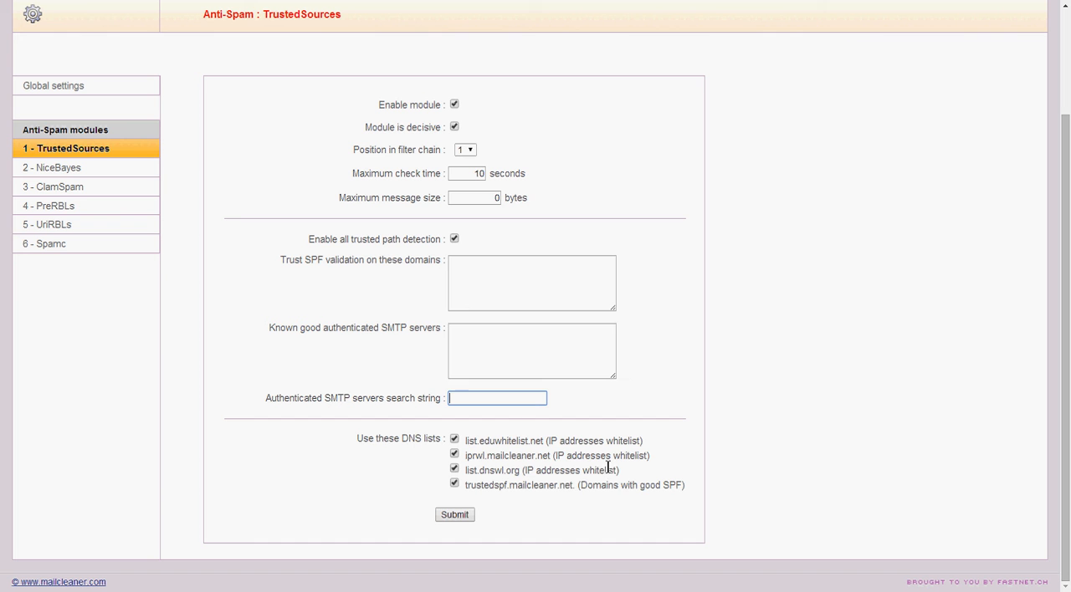
pyautogui.moveTo(428, 448)
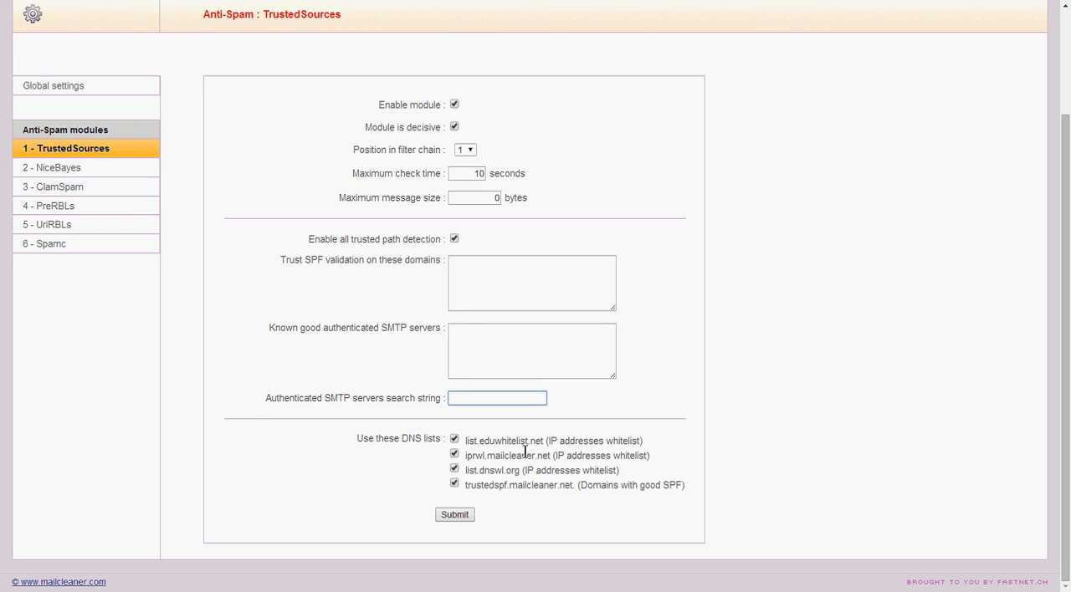
pyautogui.moveTo(693, 466)
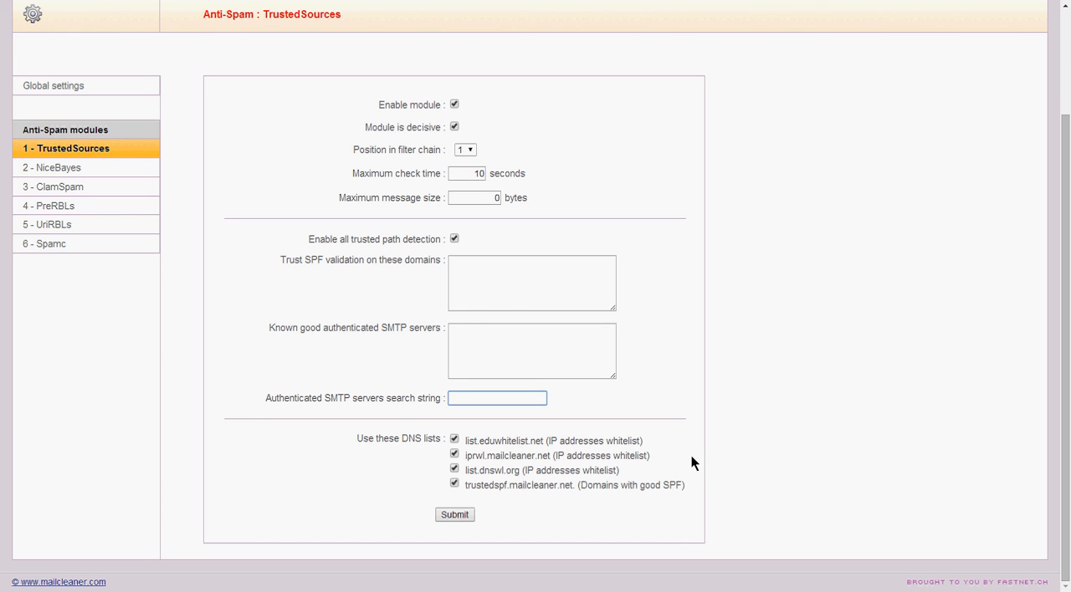
pyautogui.moveTo(636, 436)
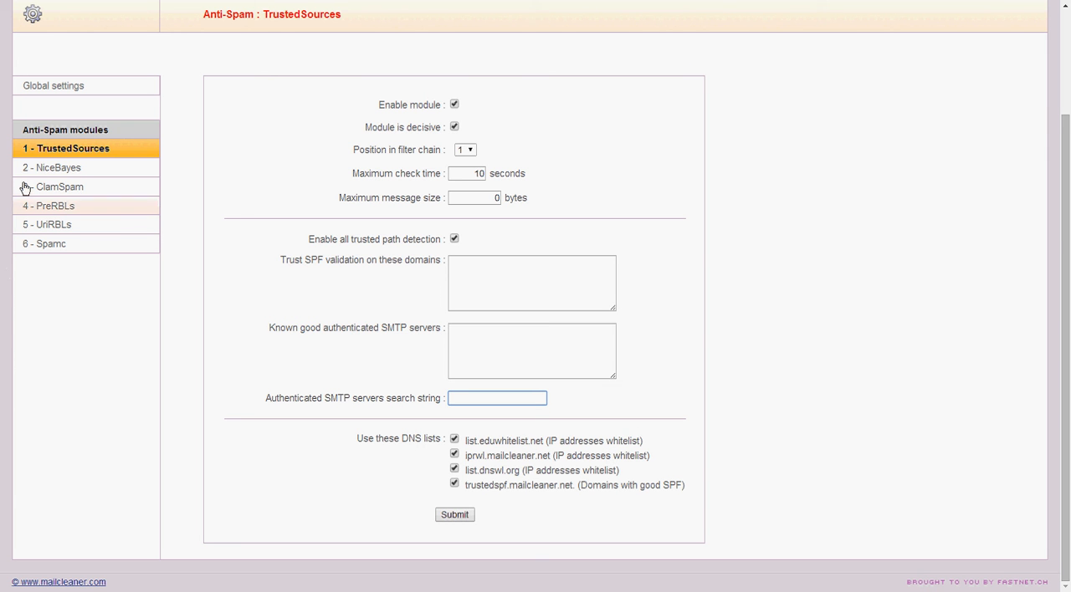
pyautogui.click(57, 168)
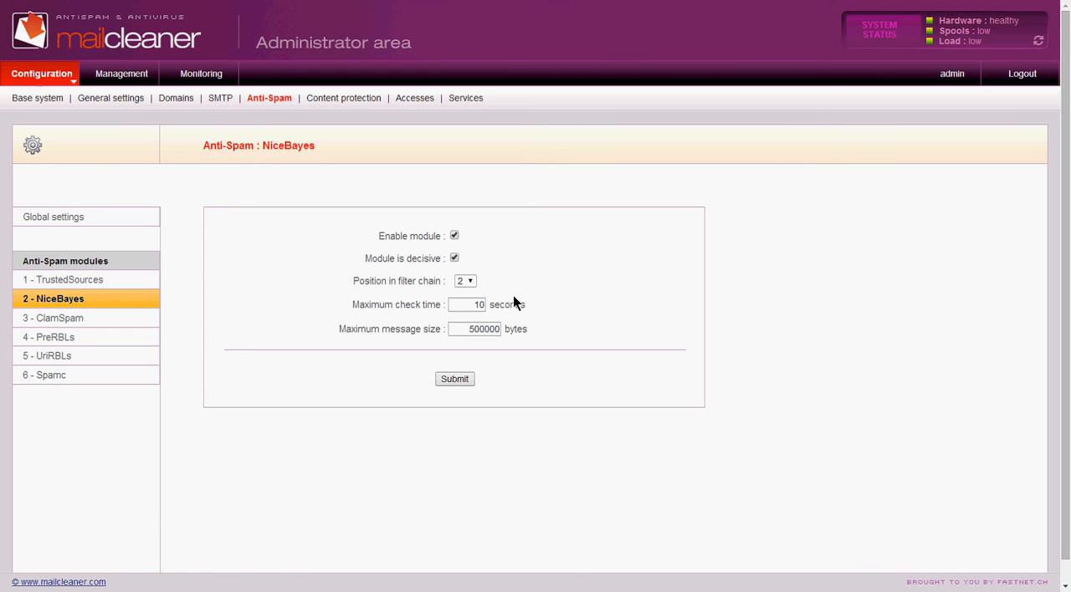
pyautogui.moveTo(516, 363)
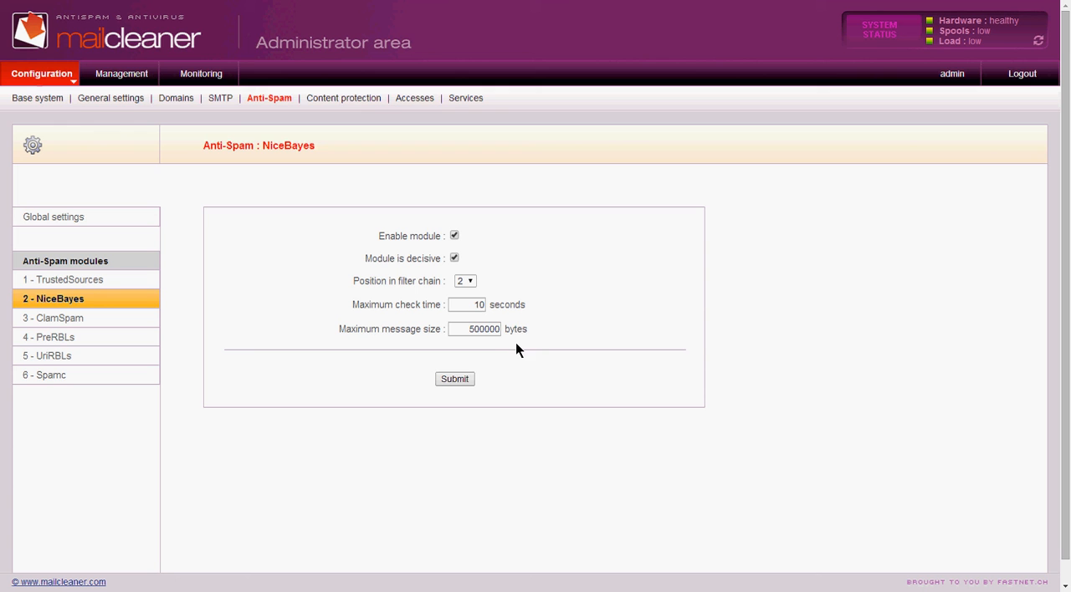
pyautogui.moveTo(576, 335)
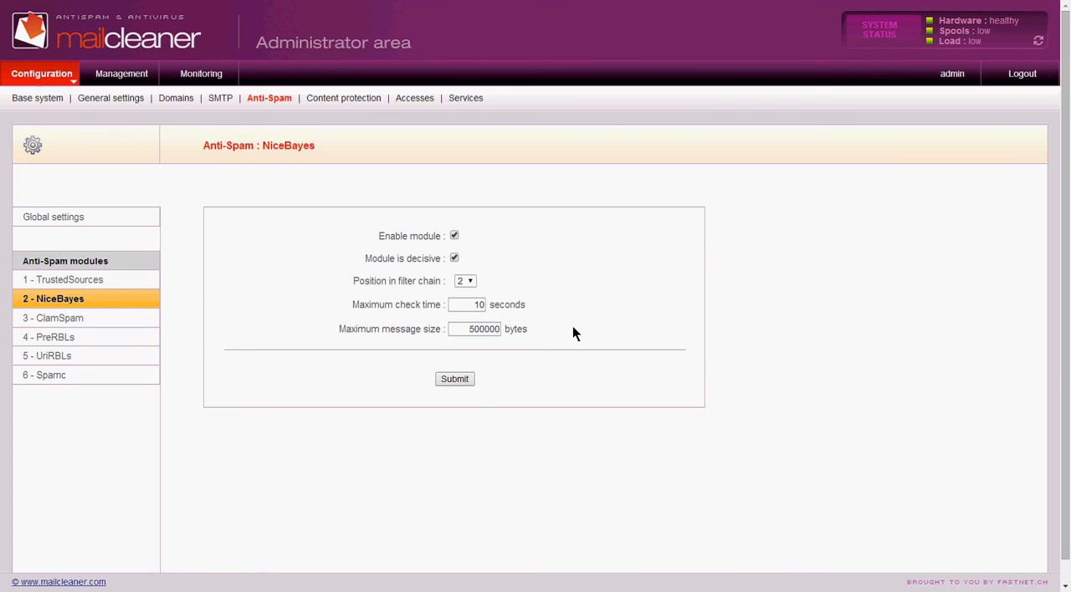
pyautogui.moveTo(544, 325)
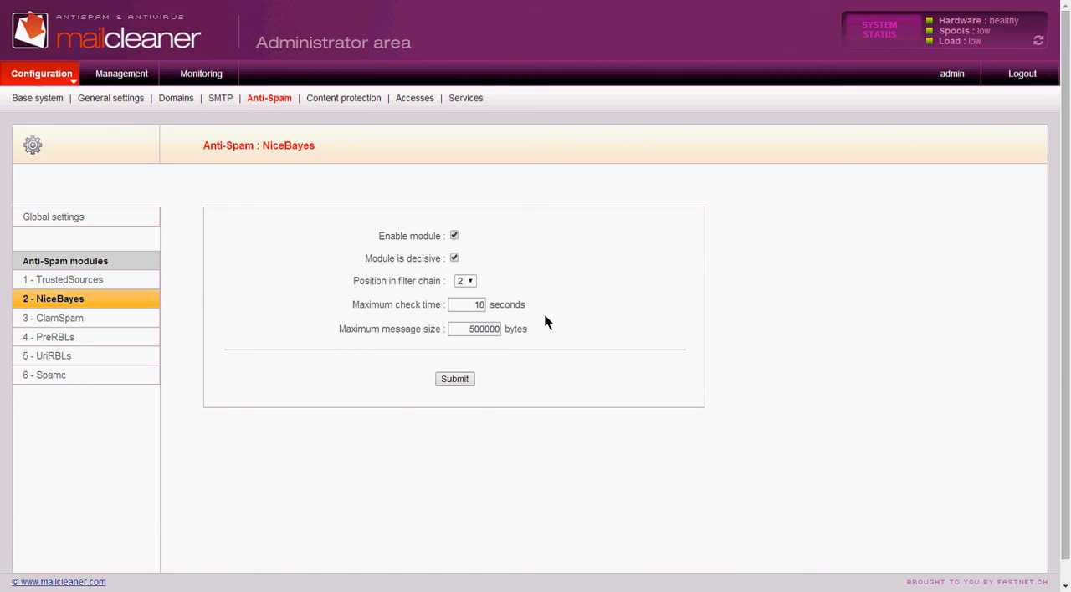
pyautogui.moveTo(201, 338)
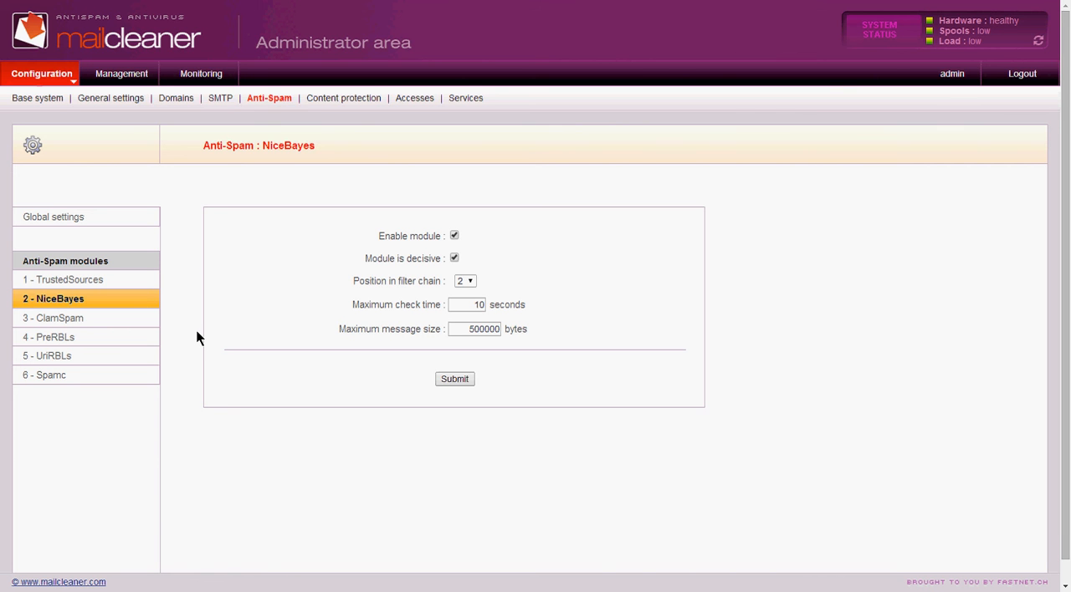
pyautogui.moveTo(99, 321)
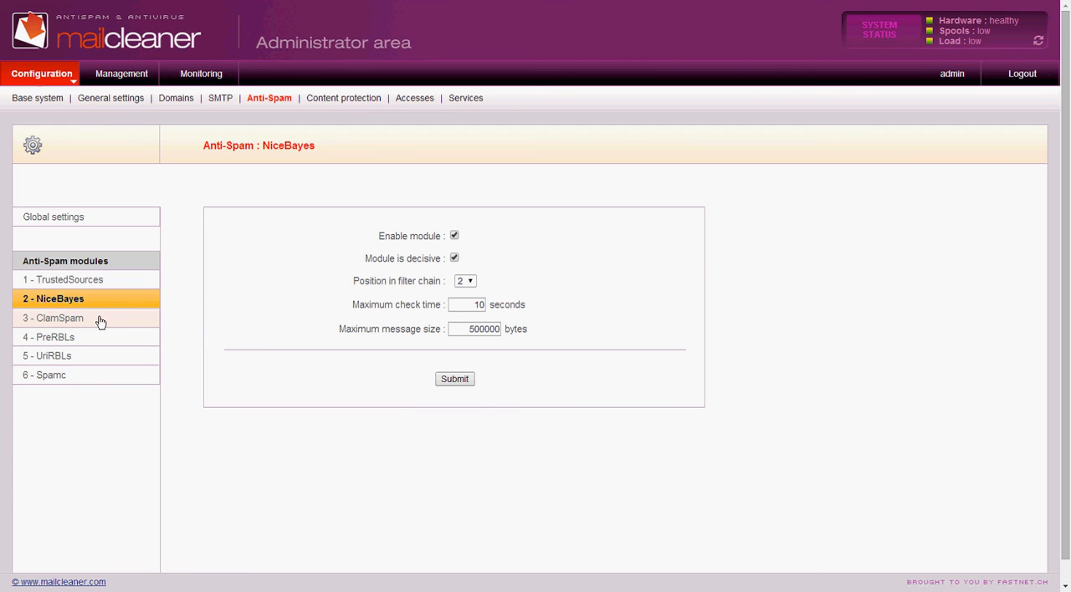
# Show the '3 - ClamSpam' module settings: enabled, decisive, 20-second check, 500000-byte size limit
pyautogui.click(55, 318)
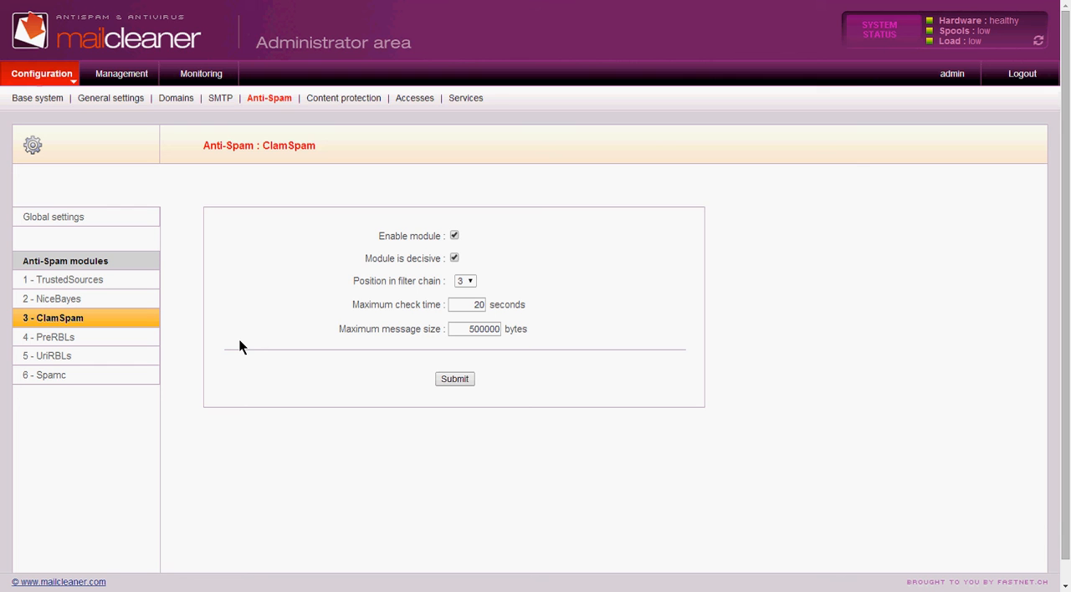
pyautogui.moveTo(398, 270)
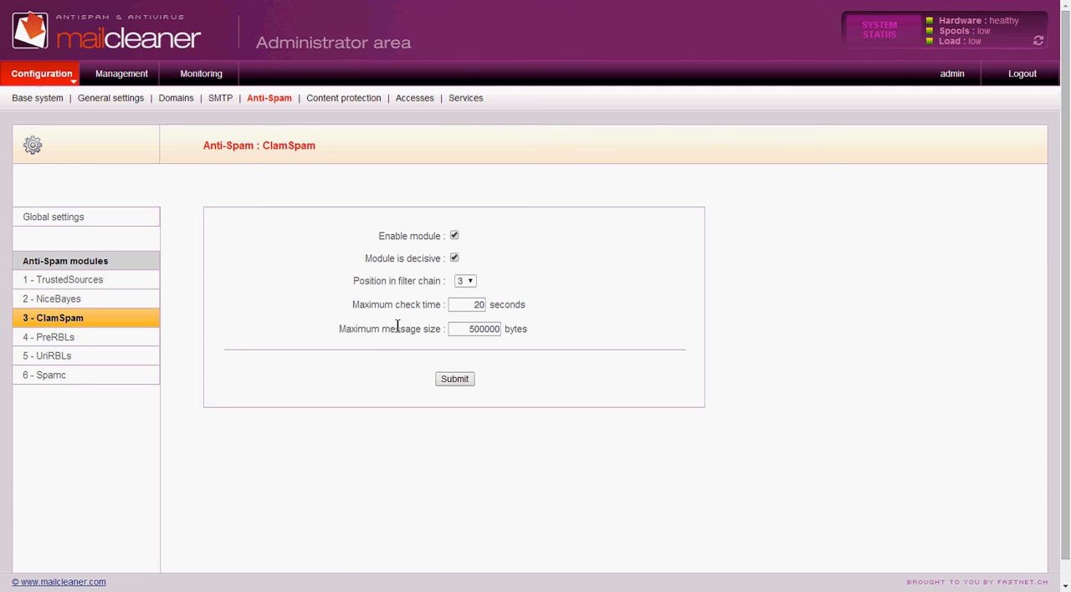
pyautogui.moveTo(398, 320)
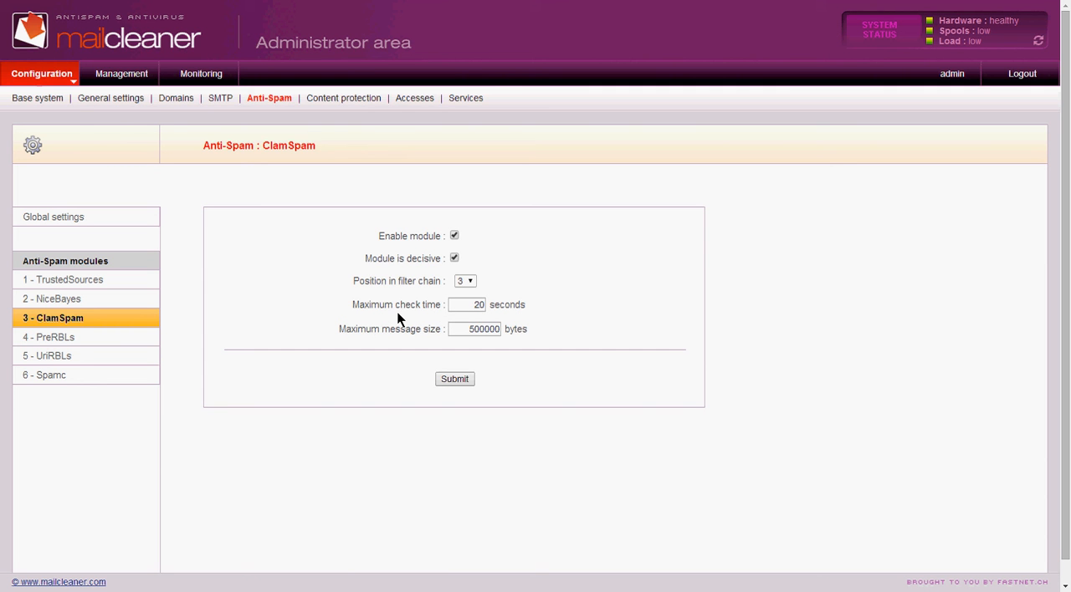
pyautogui.moveTo(446, 347)
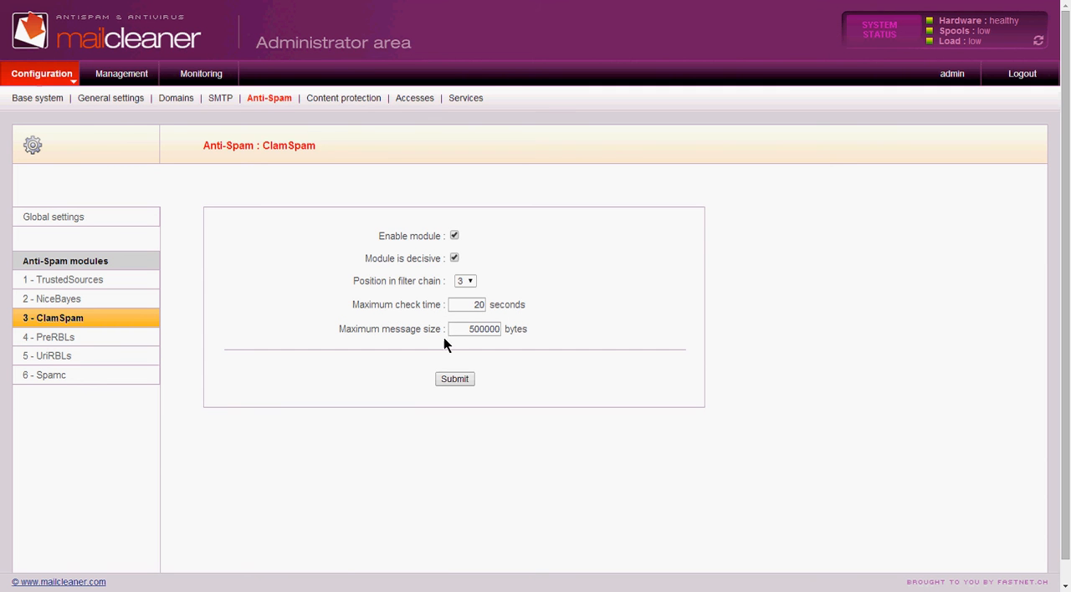
pyautogui.moveTo(90, 338)
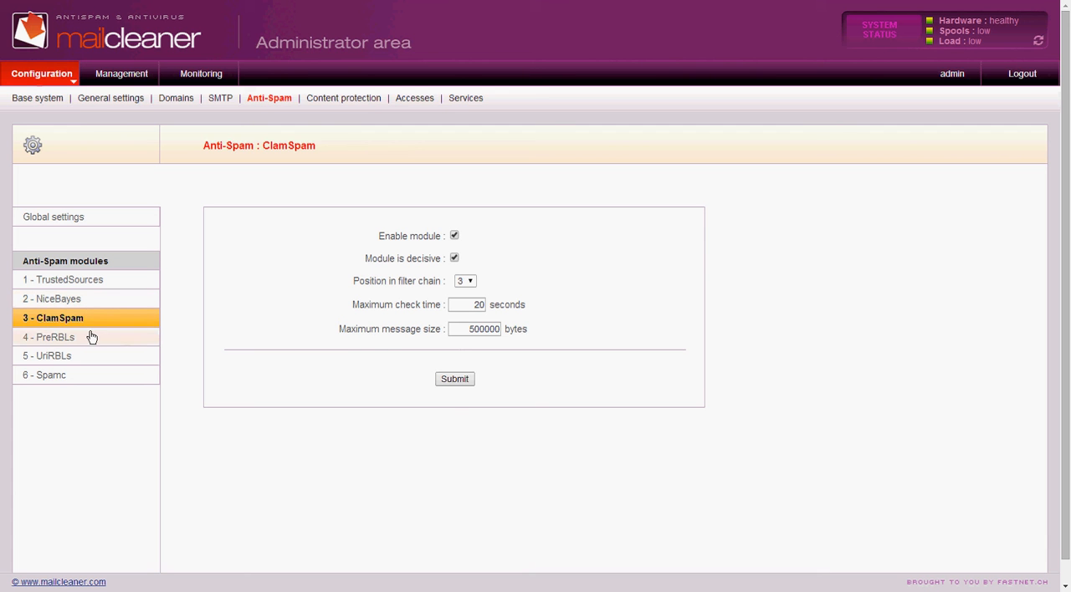
# Show the '4 - PreRBLs' module settings with its hit threshold and four checked RBLs
pyautogui.click(53, 338)
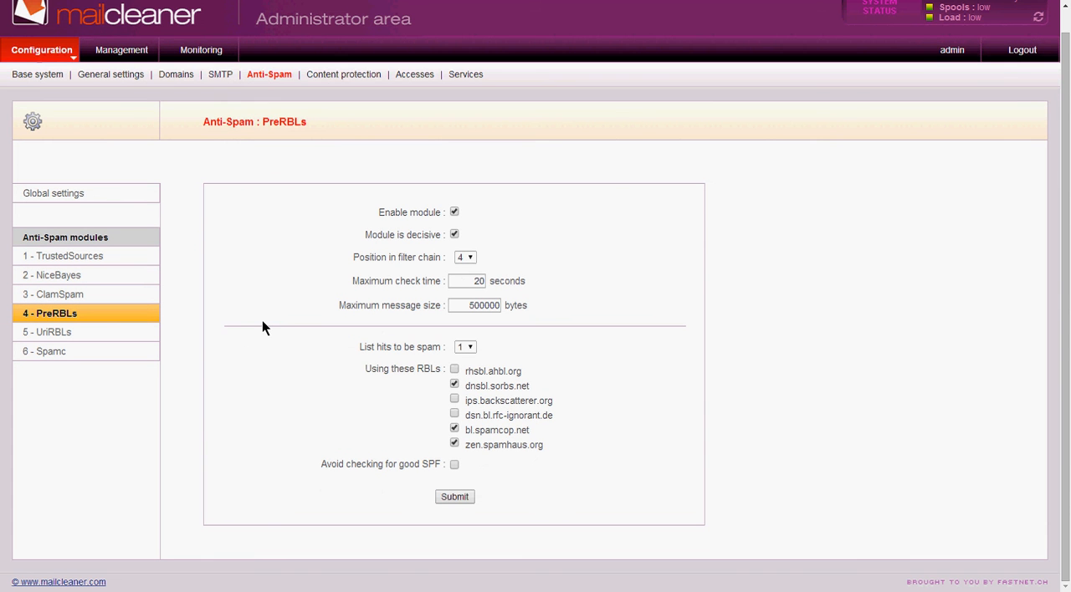
pyautogui.moveTo(175, 328)
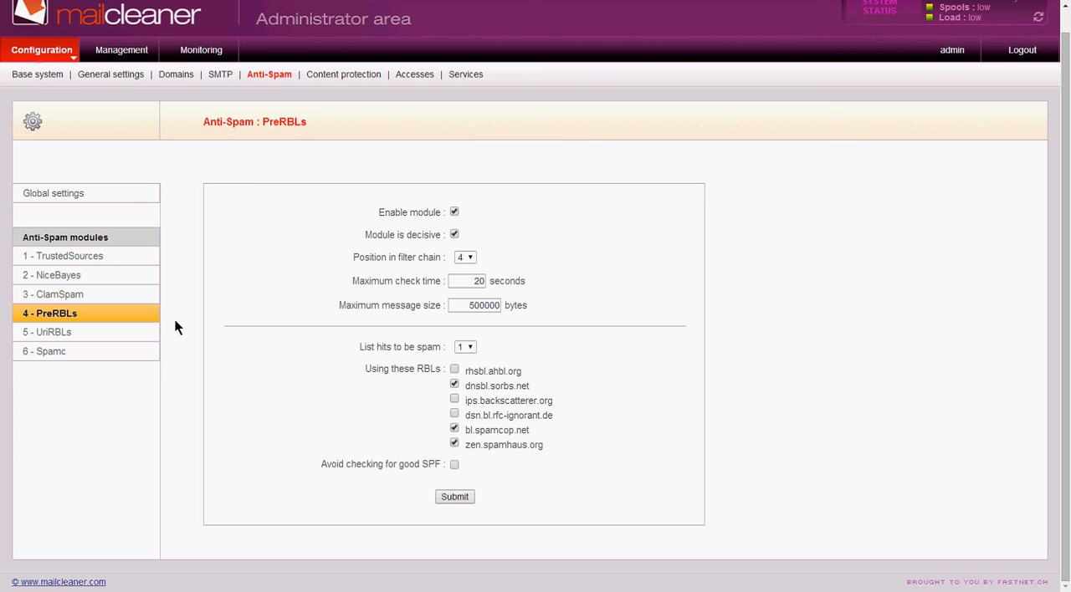
pyautogui.moveTo(231, 382)
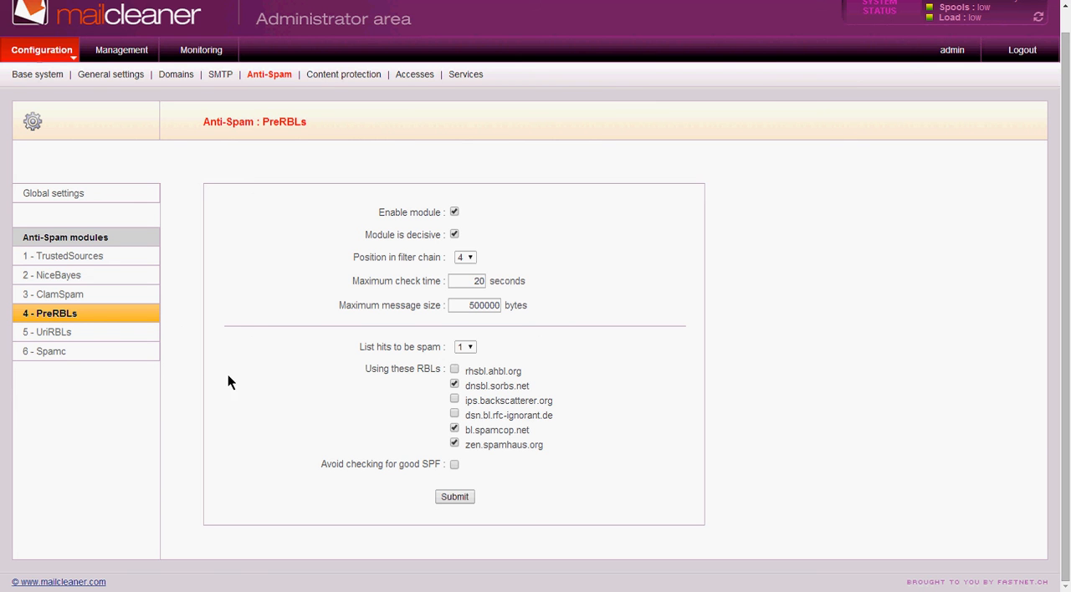
pyautogui.moveTo(248, 376)
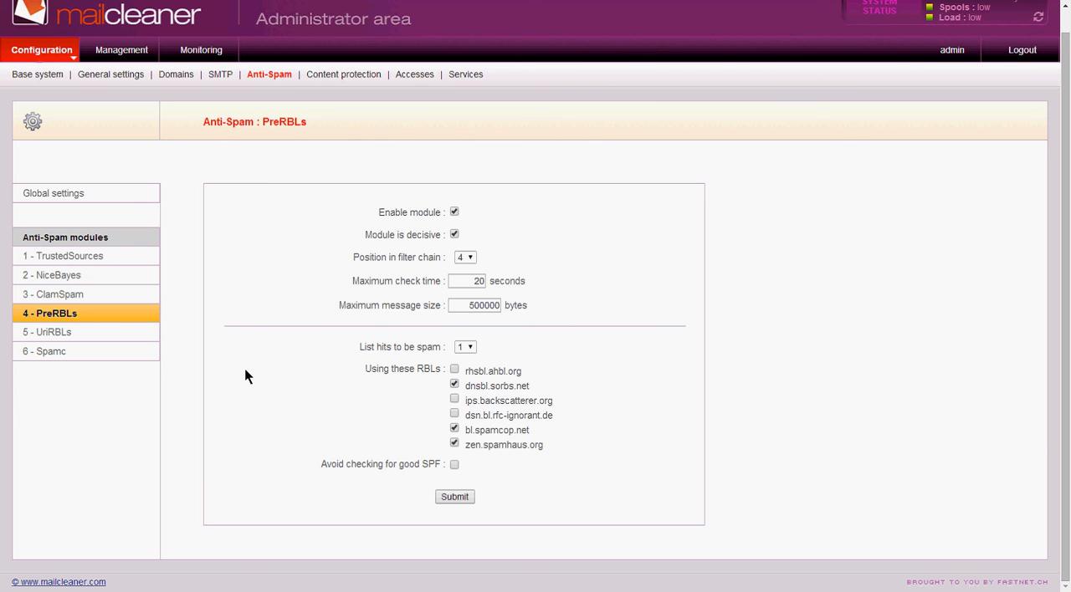
pyautogui.moveTo(341, 412)
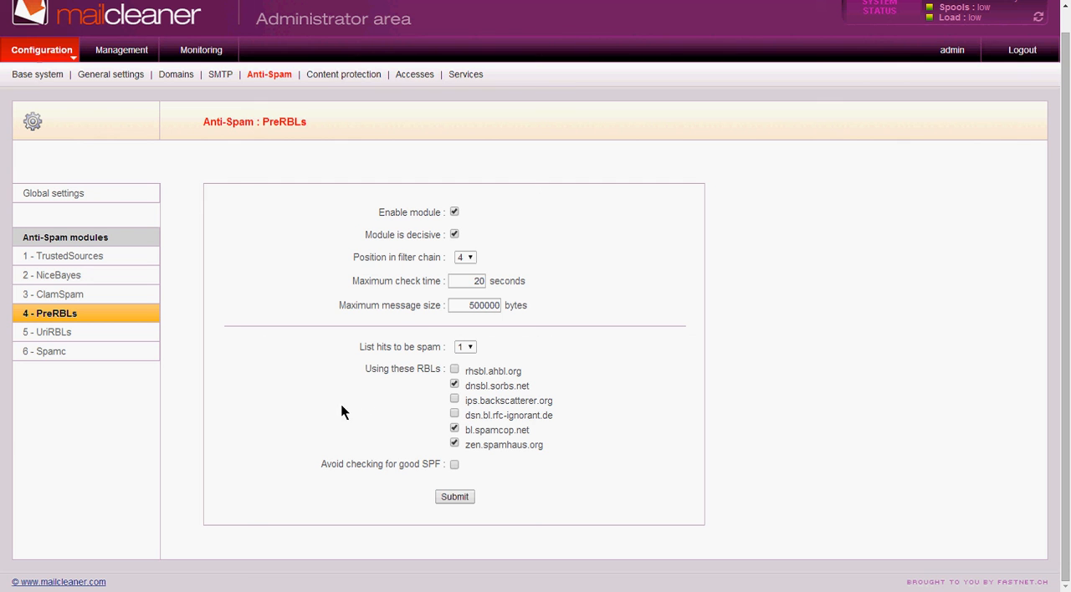
pyautogui.moveTo(465, 218)
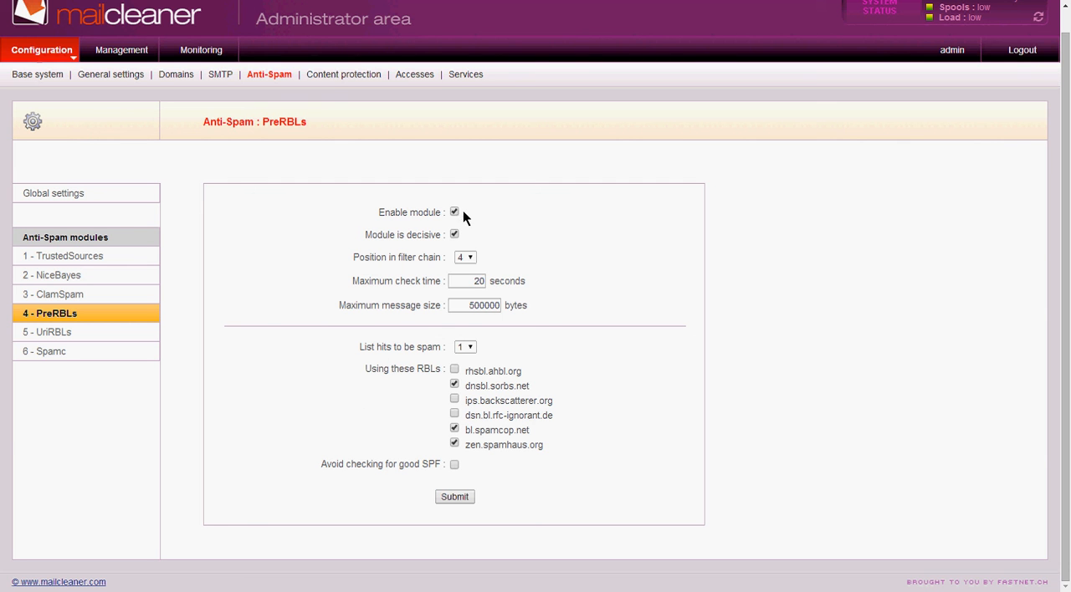
pyautogui.moveTo(500, 291)
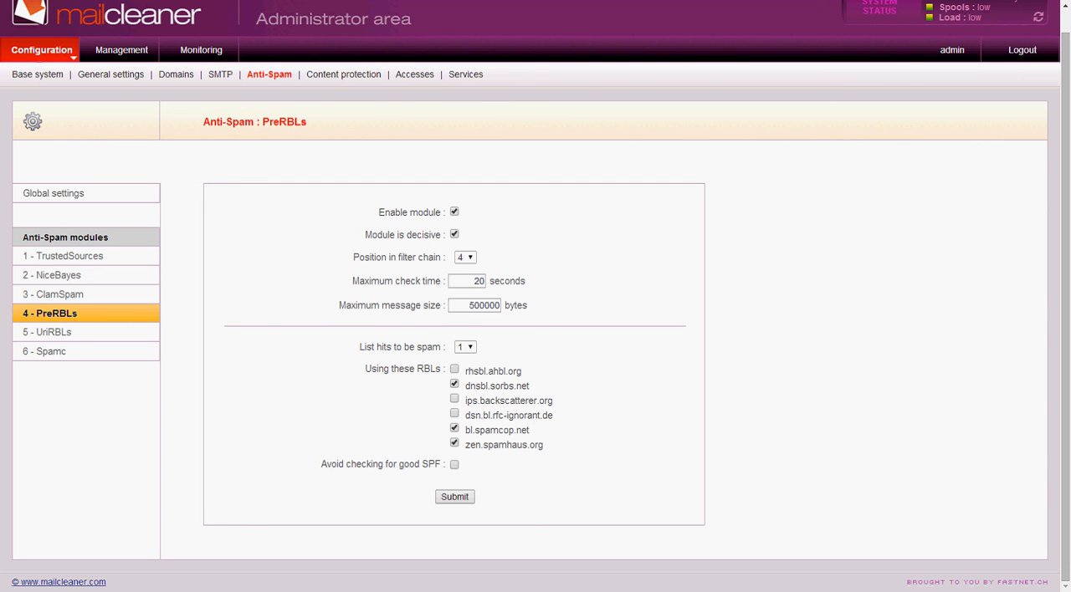
pyautogui.moveTo(489, 426)
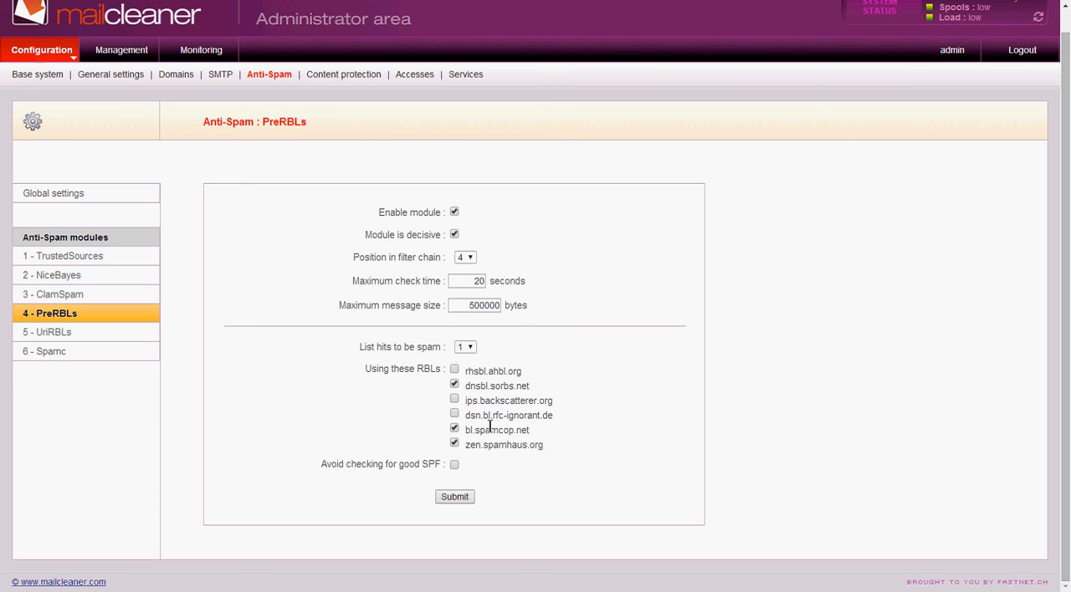
pyautogui.moveTo(433, 399)
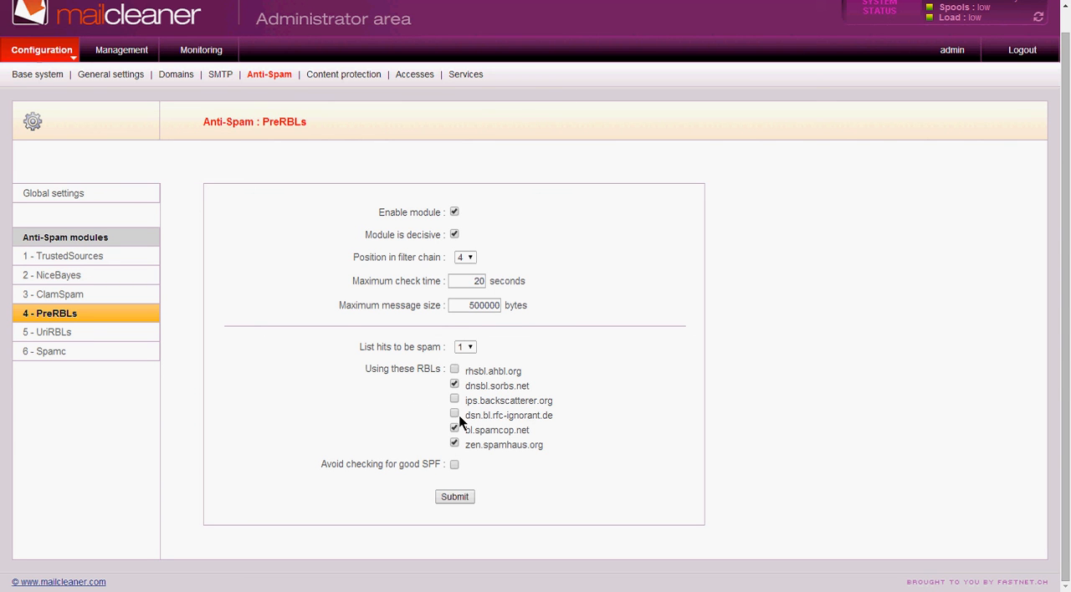
pyautogui.moveTo(164, 403)
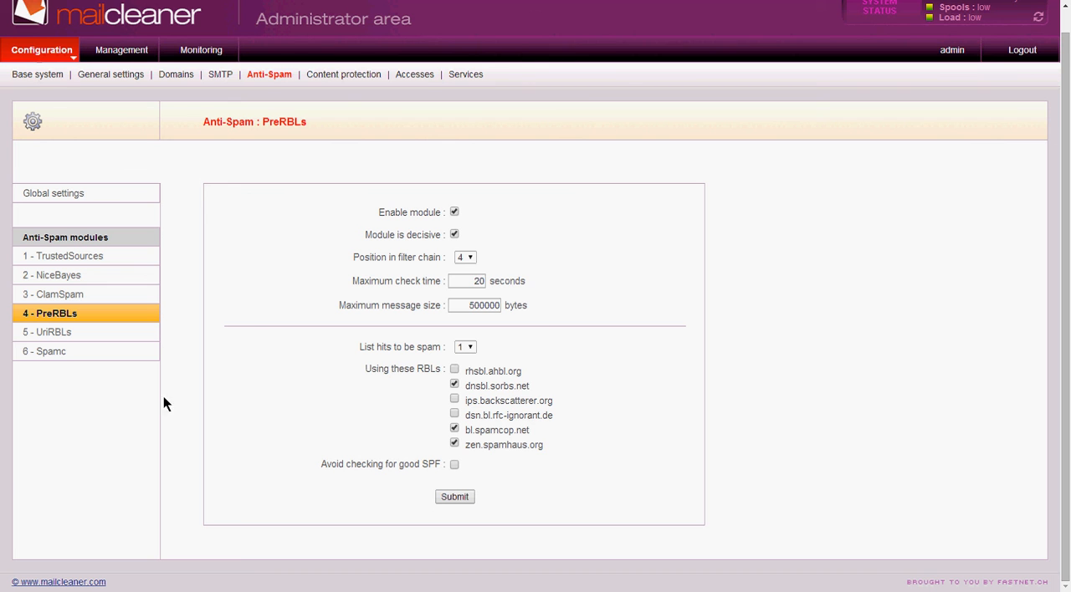
# Show the '5 - UriRBLs' module settings with its four URL blocklists and shortener resolution
pyautogui.click(50, 331)
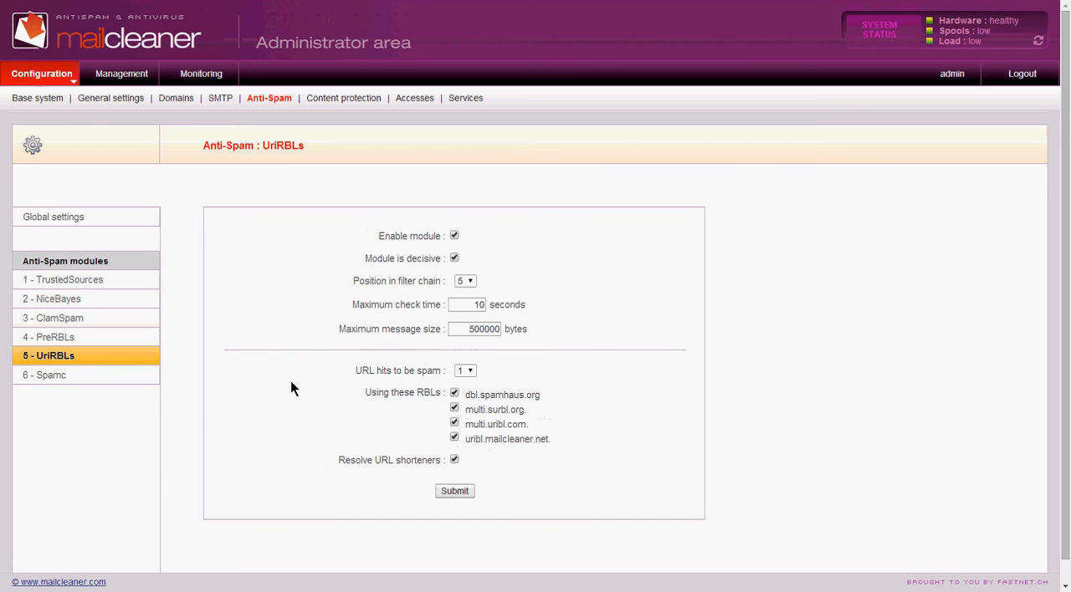
pyautogui.moveTo(550, 401)
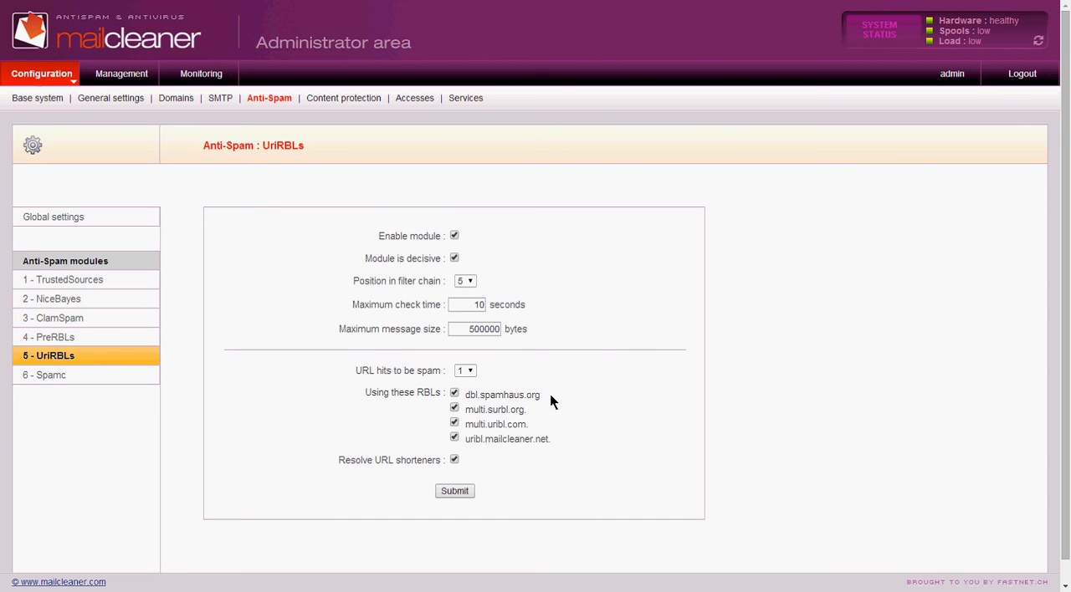
pyautogui.moveTo(592, 361)
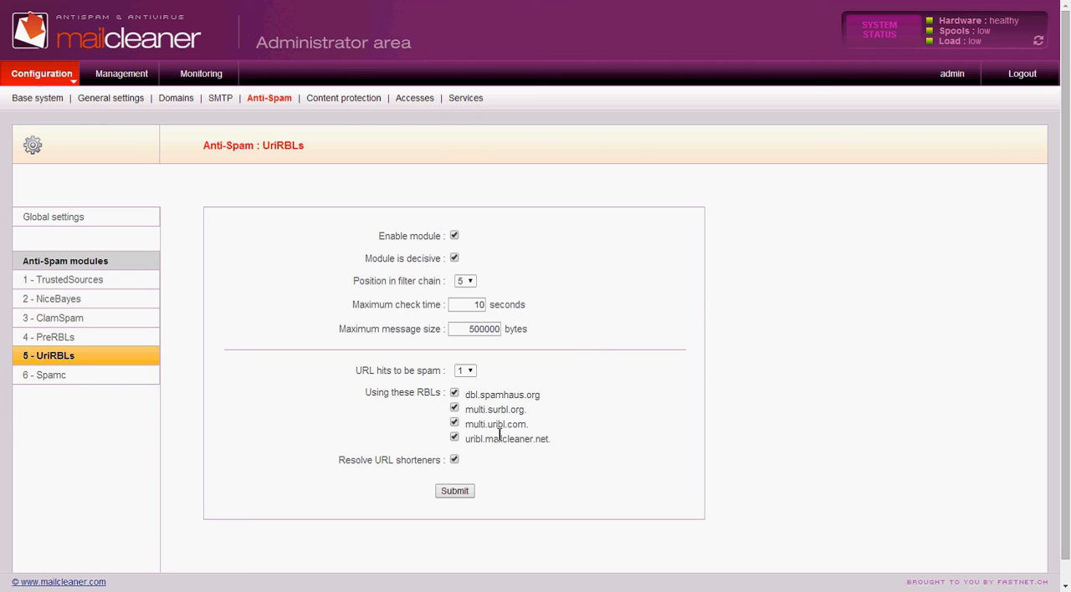
pyautogui.moveTo(192, 395)
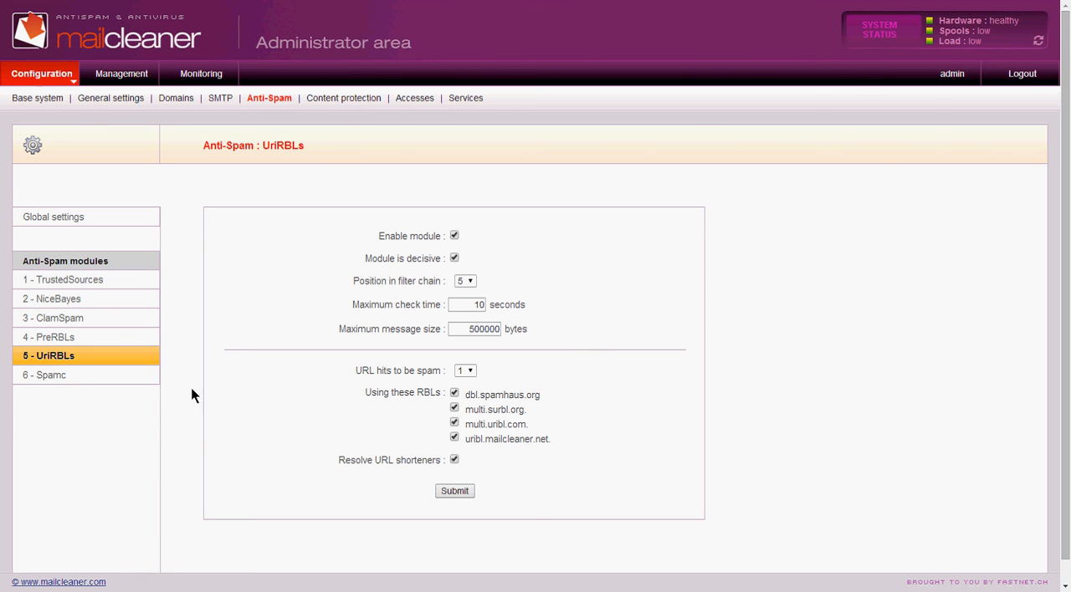
# Review the '6 - Spamc' module settings: DCC, Razor, Pyzor, SPF, DKIM controls and timeouts, down to Submit
pyautogui.click(44, 375)
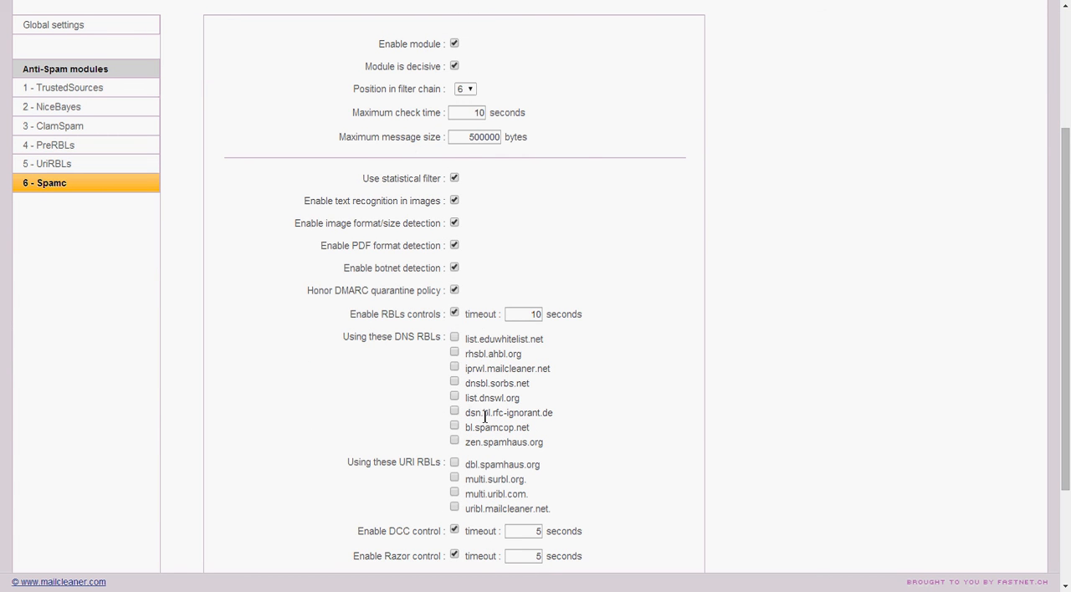
pyautogui.moveTo(82, 151)
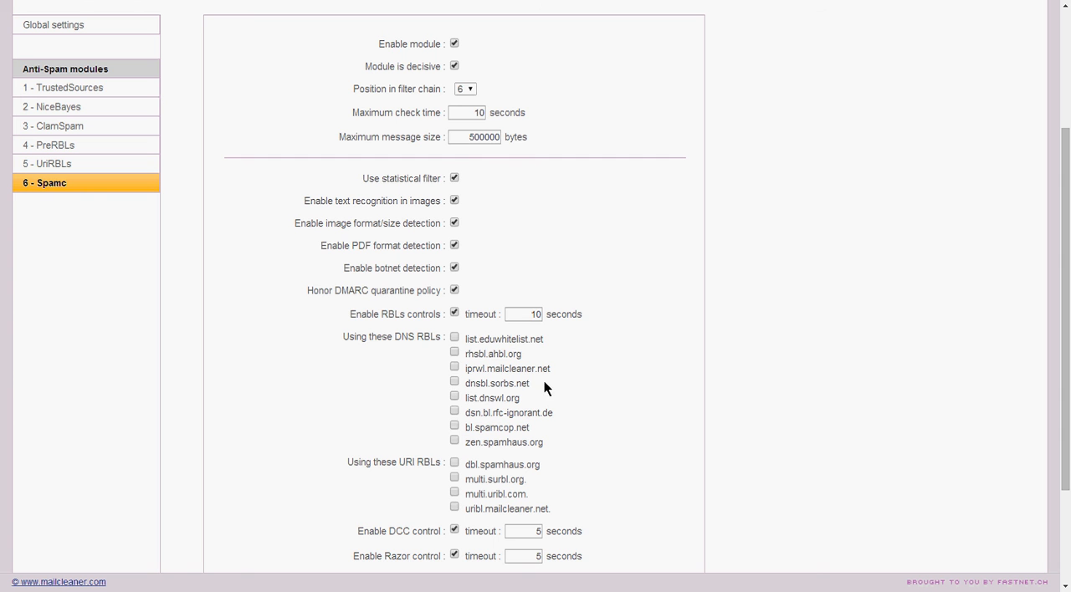
pyautogui.moveTo(716, 399)
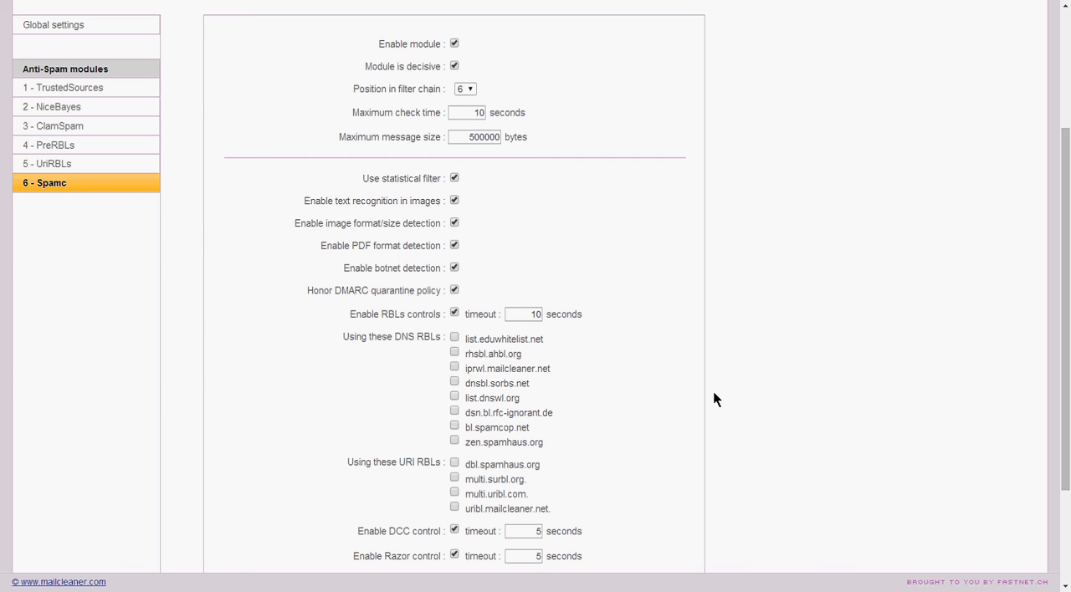
pyautogui.moveTo(472, 362)
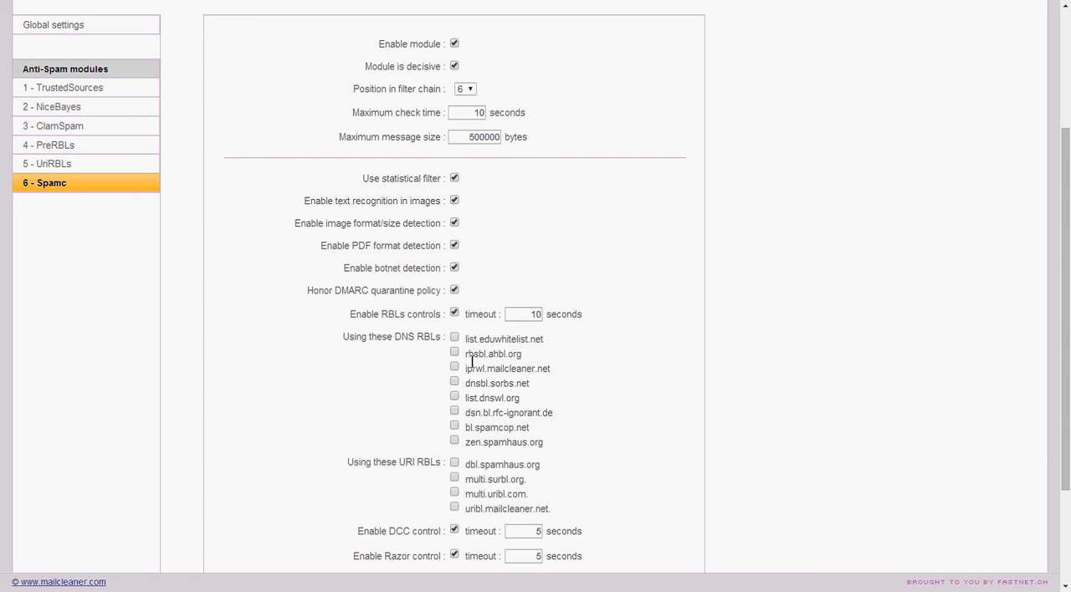
pyautogui.scroll(-3)
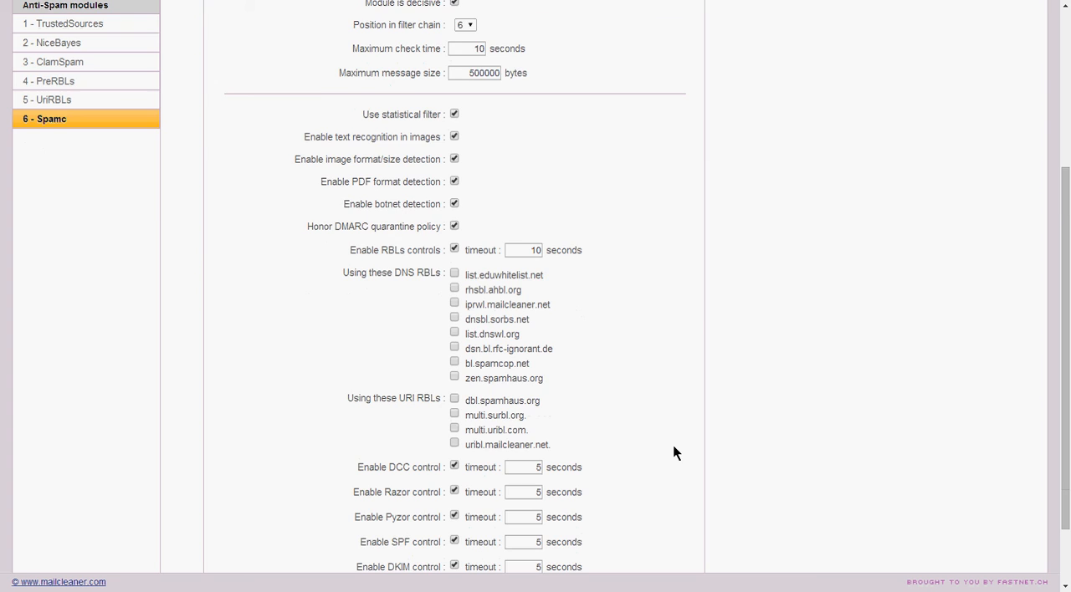
pyautogui.scroll(-3)
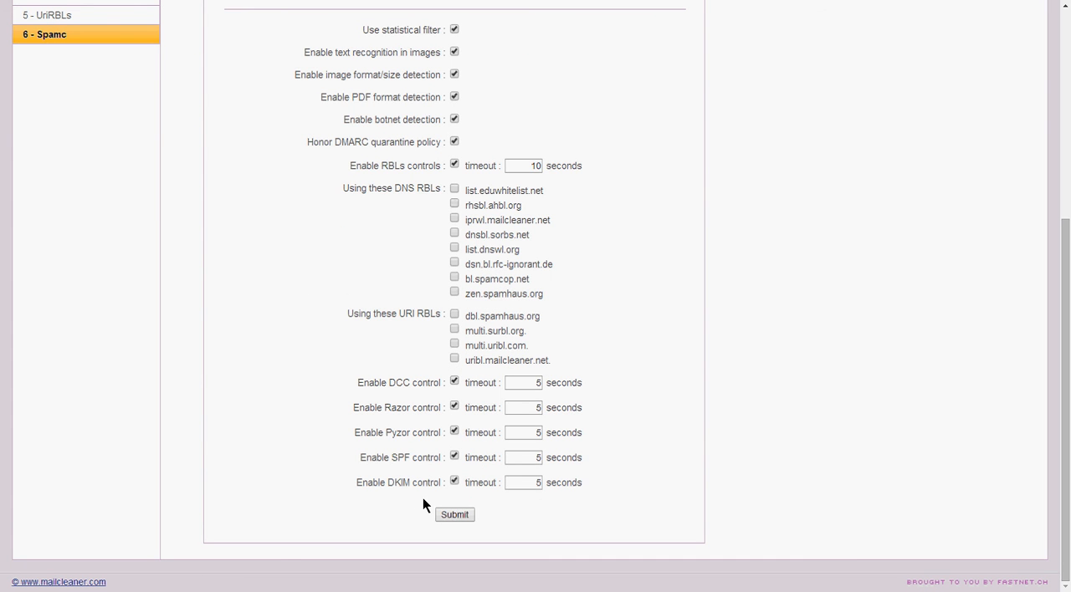
pyautogui.moveTo(583, 409)
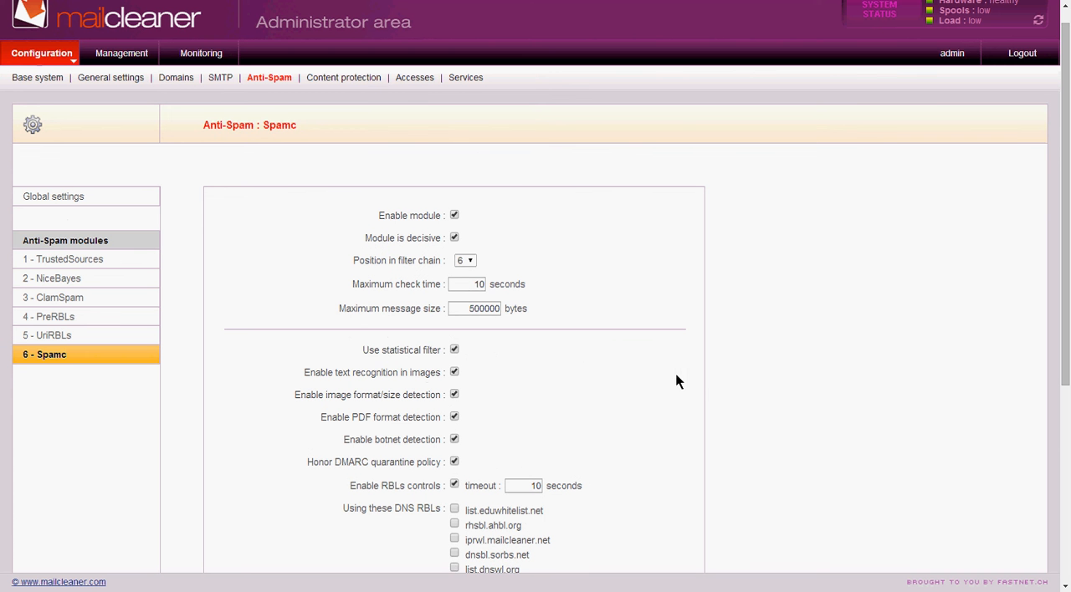
pyautogui.moveTo(706, 382)
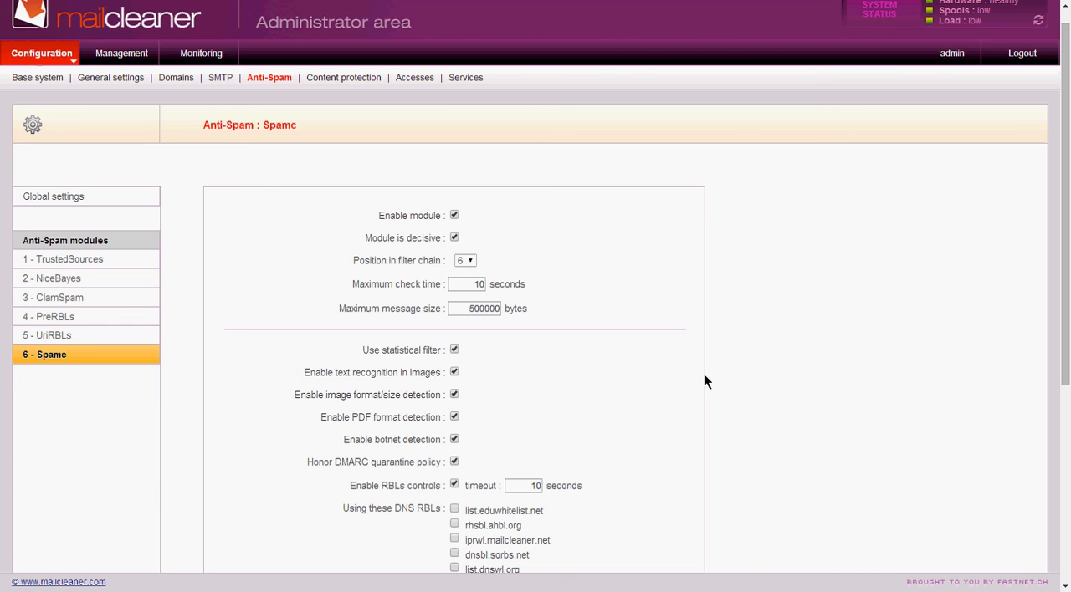
pyautogui.moveTo(472, 325)
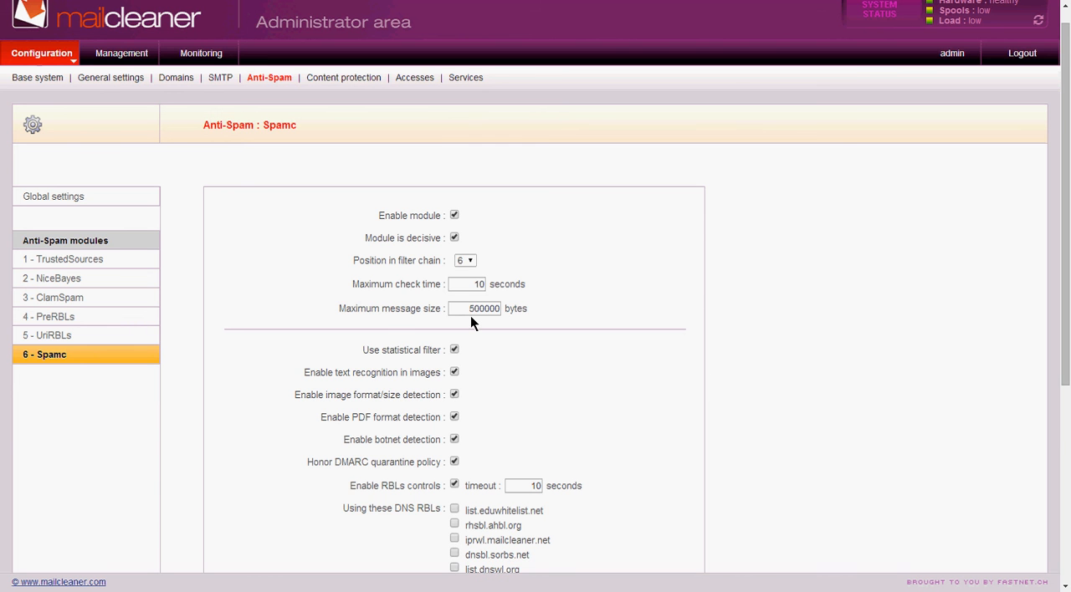
pyautogui.moveTo(753, 368)
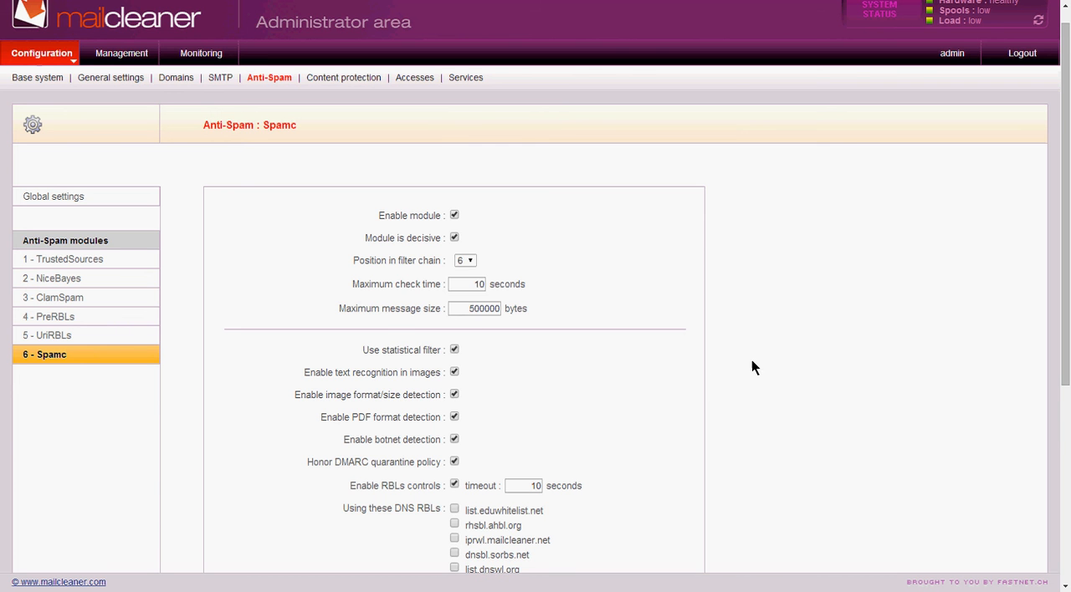
pyautogui.scroll(-3)
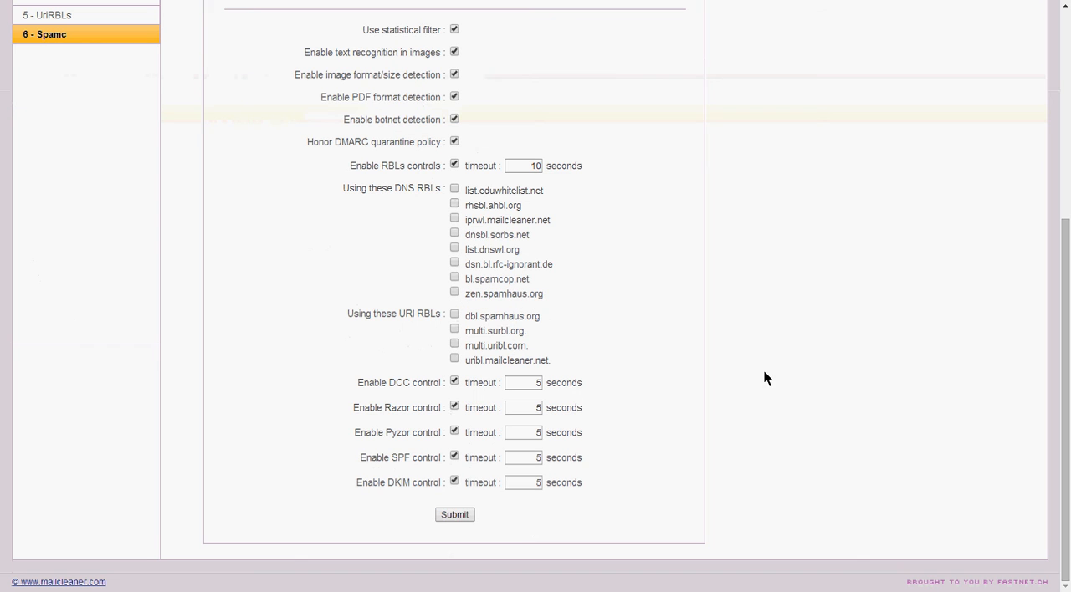